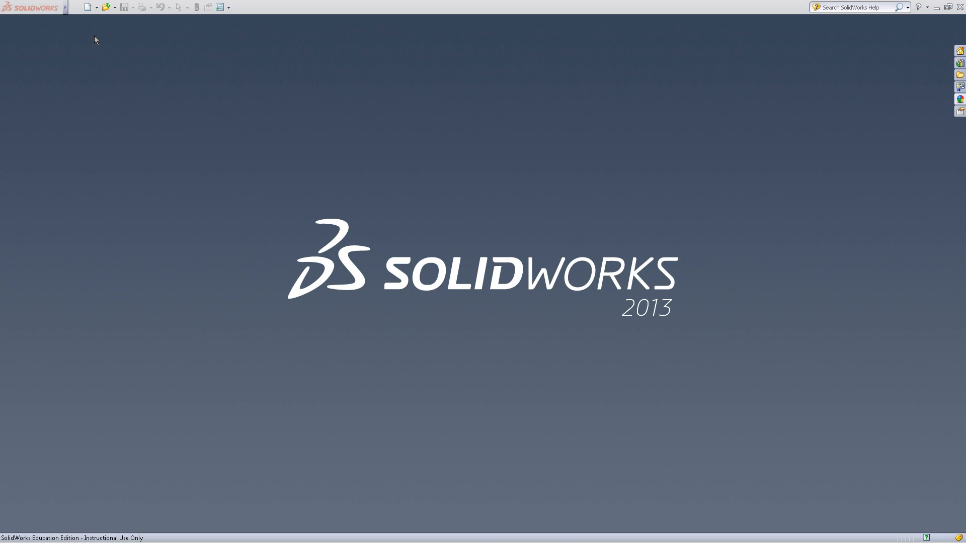
Start a new, empty Part document from the start screen.
left_click(89, 7)
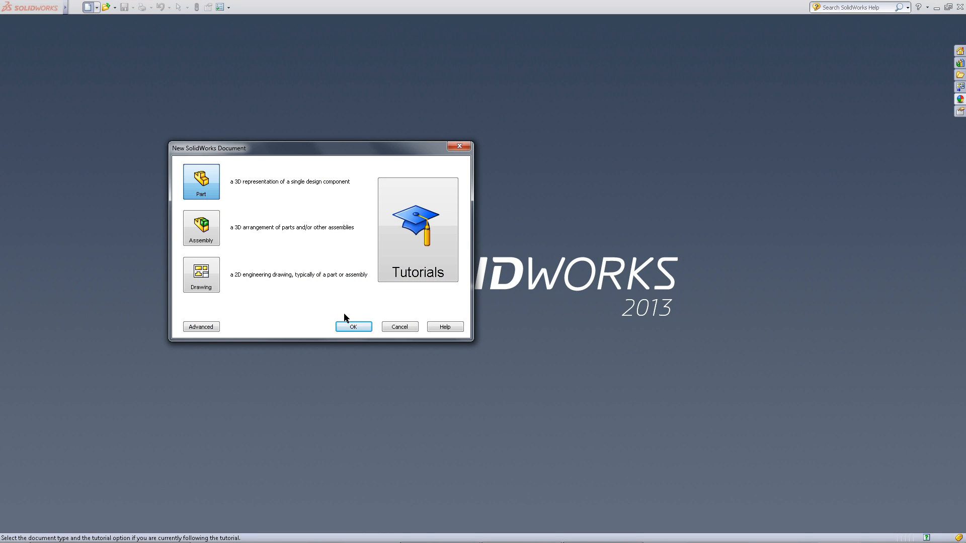
left_click(352, 326)
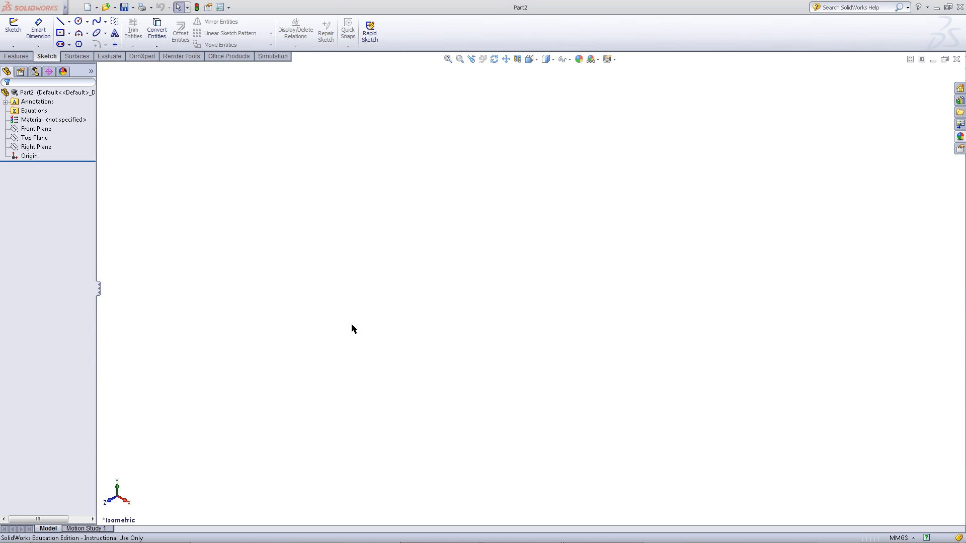
mouse_move(146, 199)
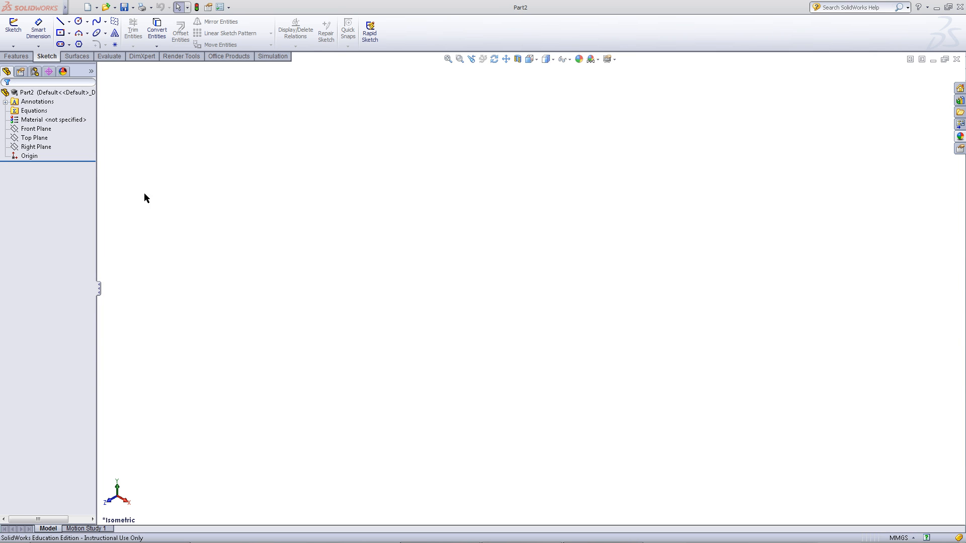
Begin a sketch on the Front Plane and draw a circle centred on the origin.
right_click(36, 128)
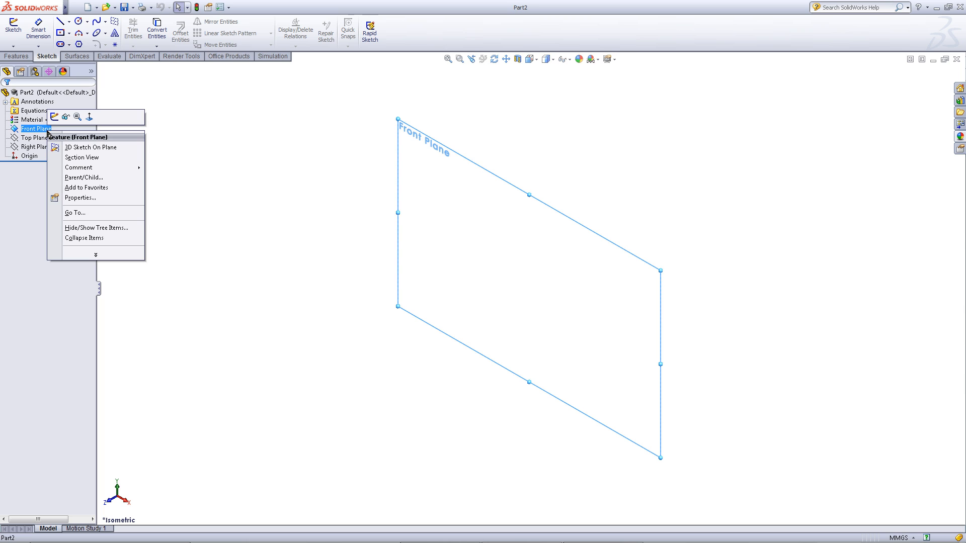
left_click(54, 117)
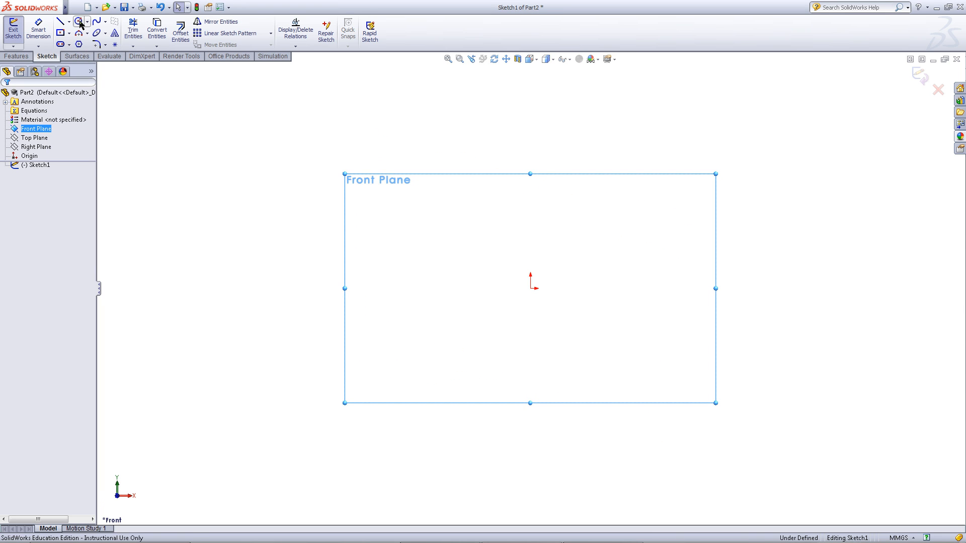
left_click(79, 21)
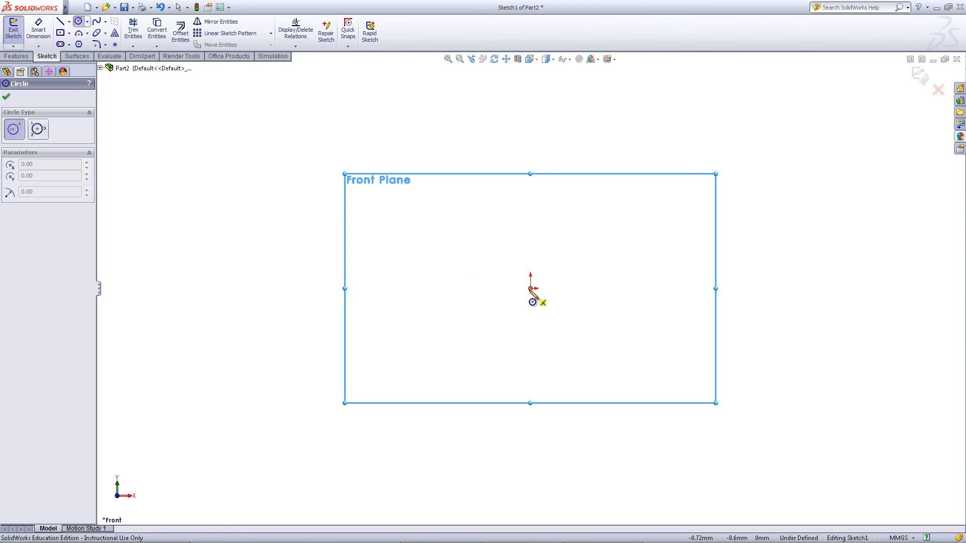
left_click_drag(530, 287, 481, 252)
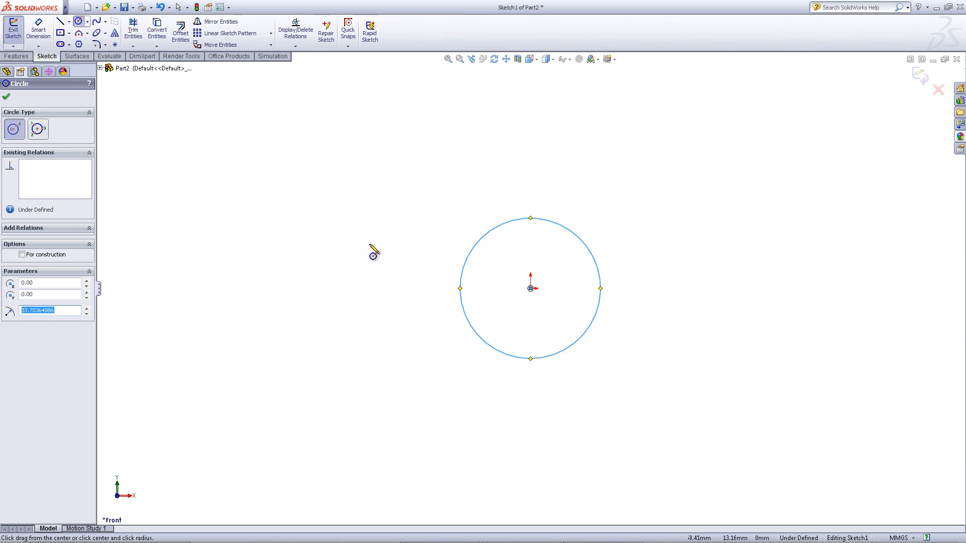
Dimension the circle to a 20 mm diameter with Smart Dimension.
left_click(37, 29)
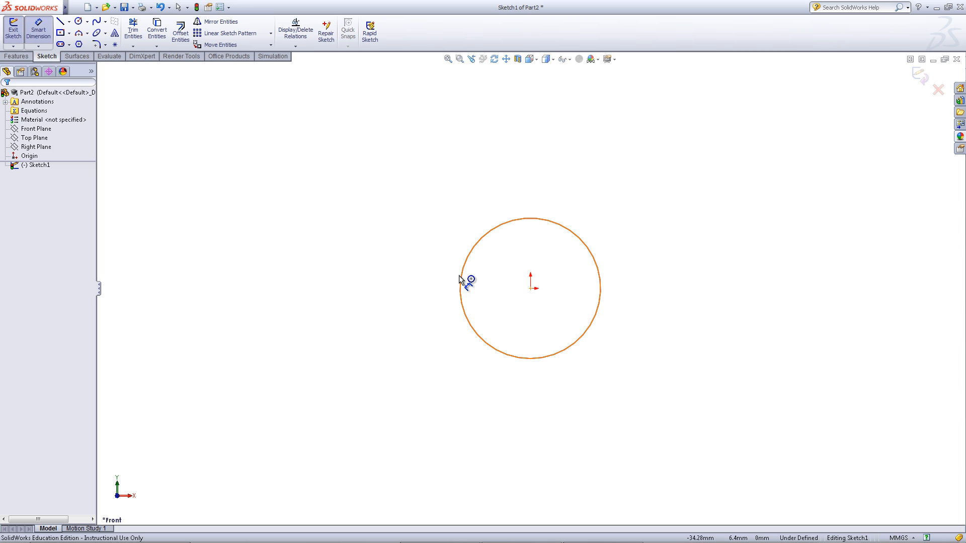
left_click(468, 280)
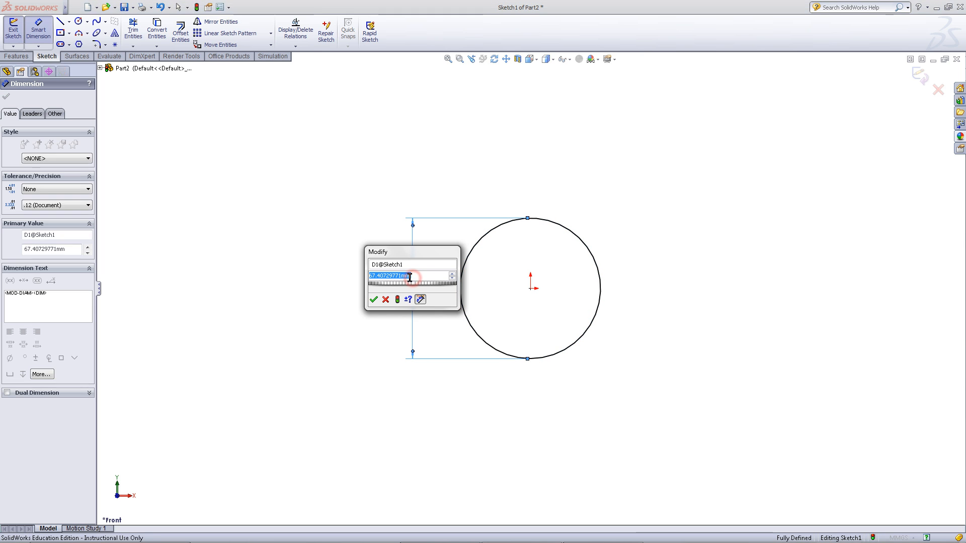
type("2")
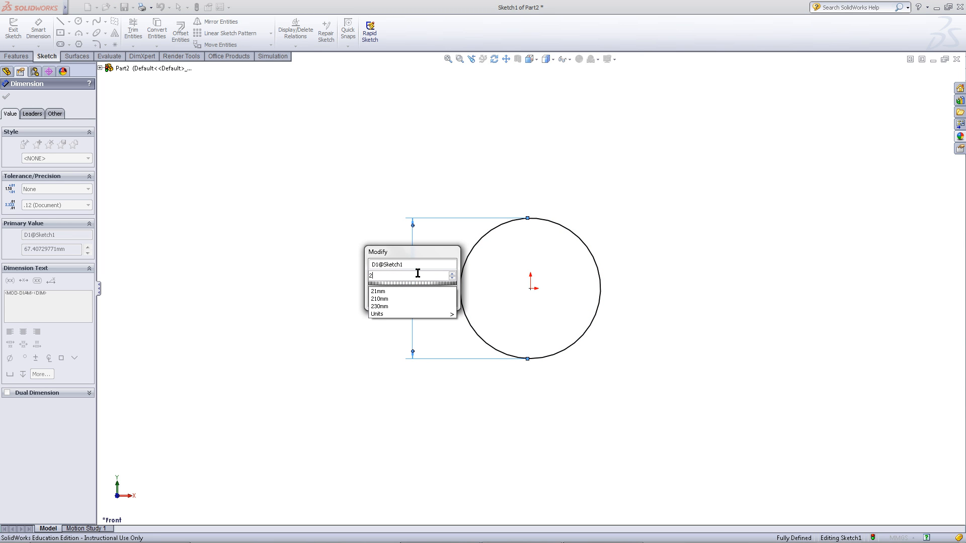
type("0")
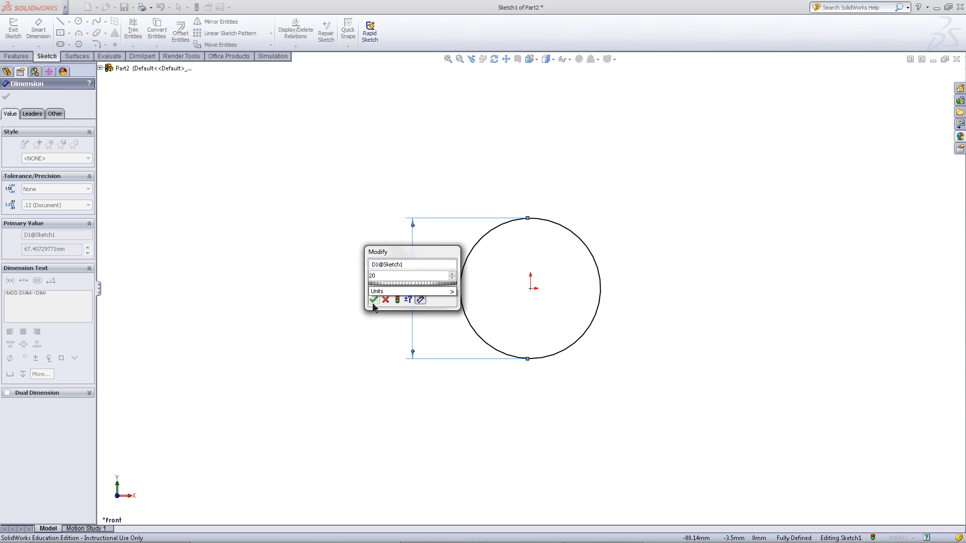
left_click(373, 300)
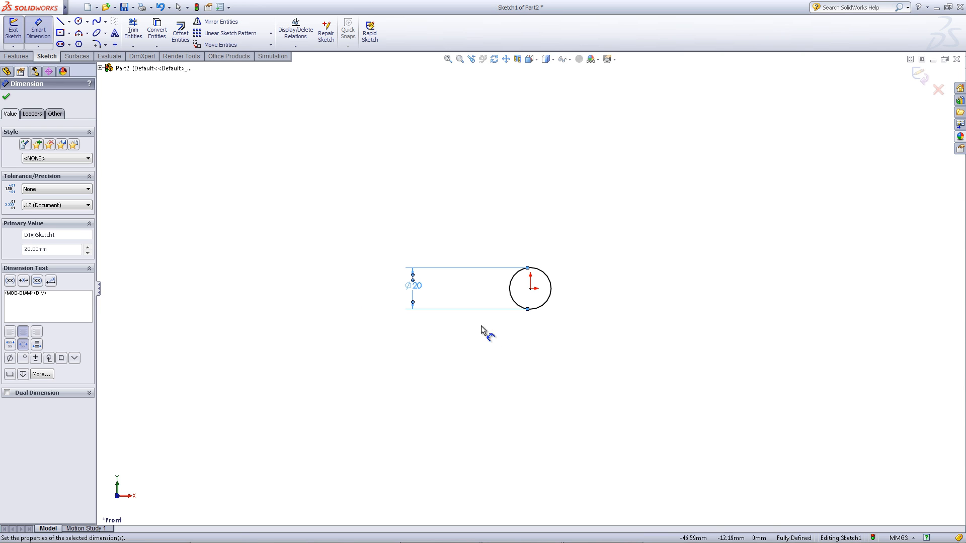
mouse_move(94, 134)
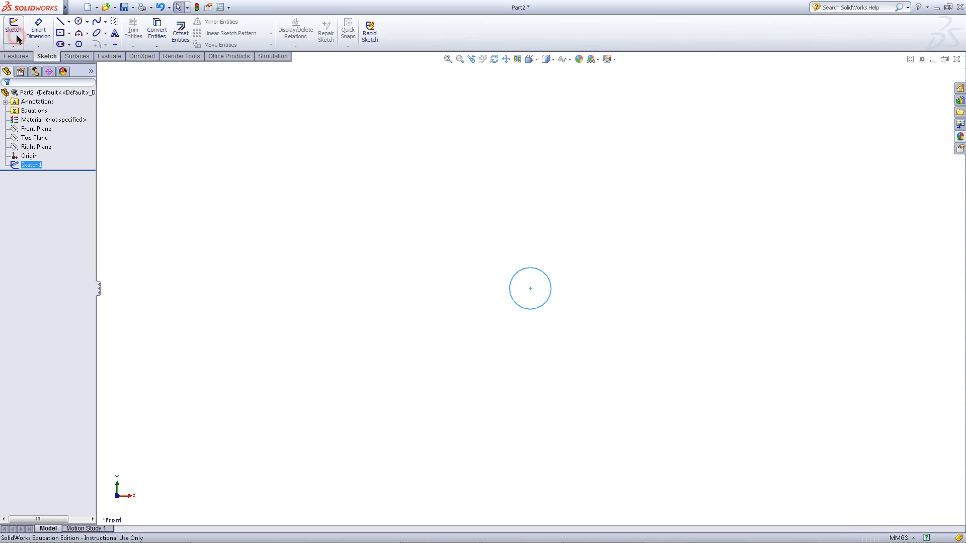
Extrude the circle as a 40 mm boss using the Mid Plane end condition.
left_click(16, 57)
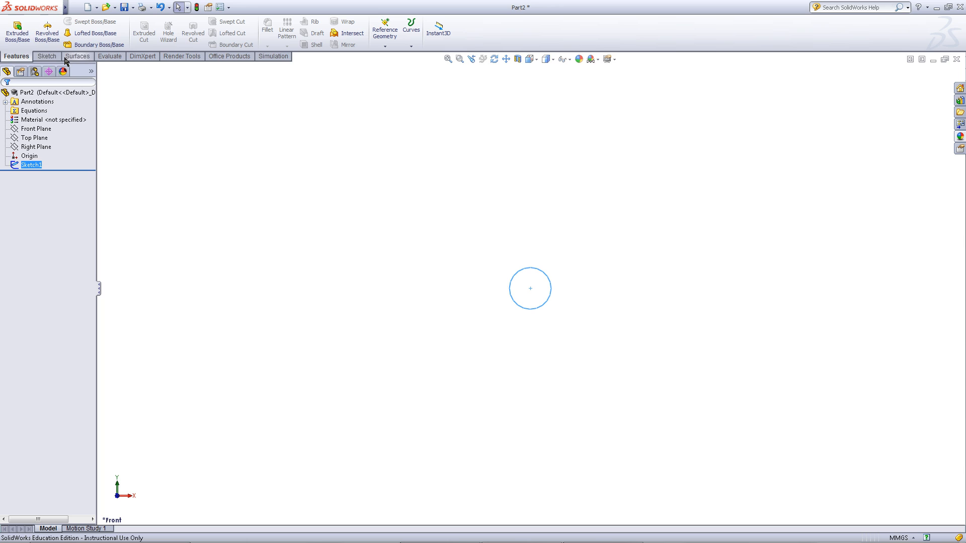
left_click(17, 32)
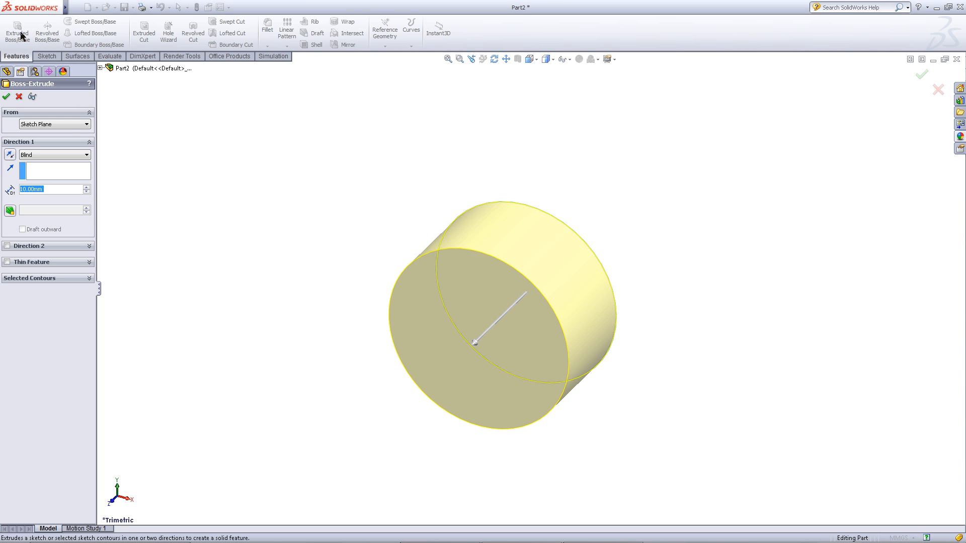
mouse_move(49, 189)
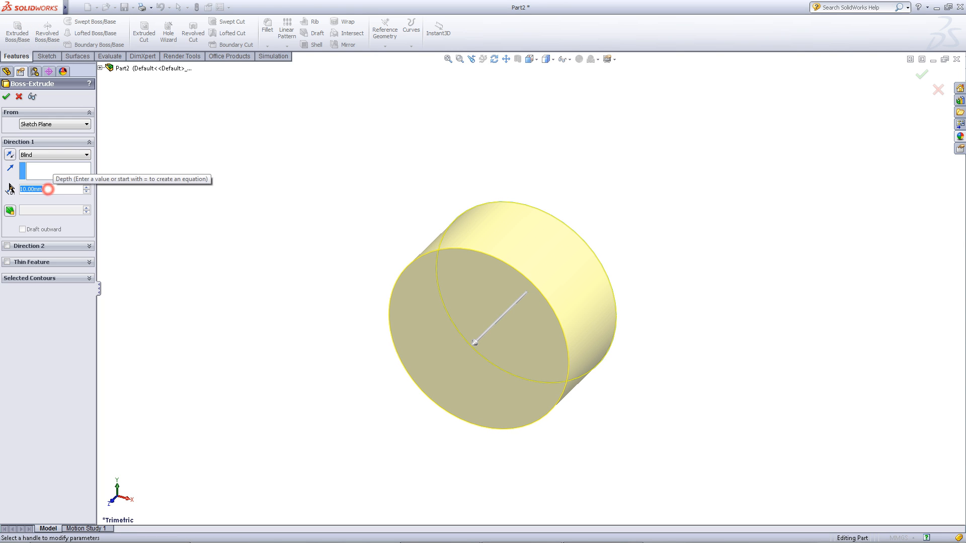
type("40")
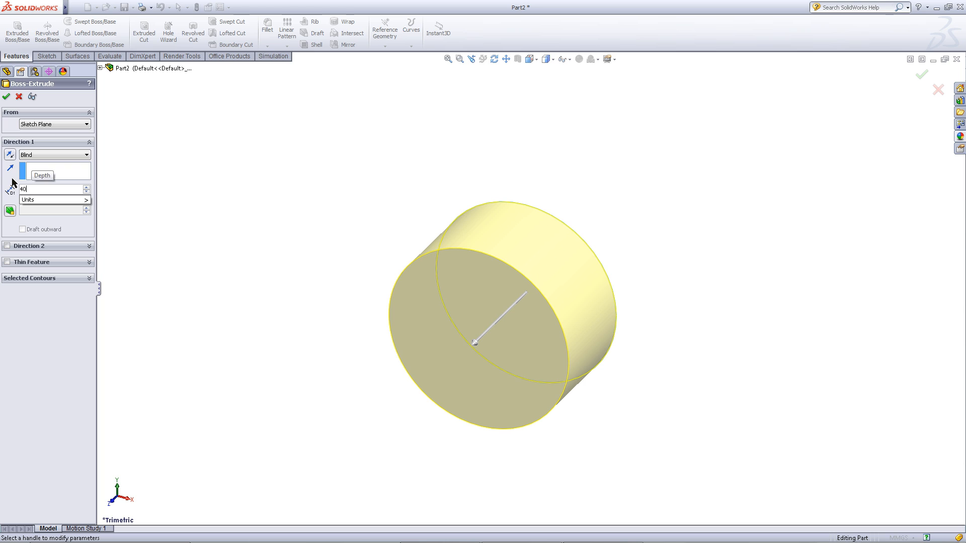
mouse_move(40, 158)
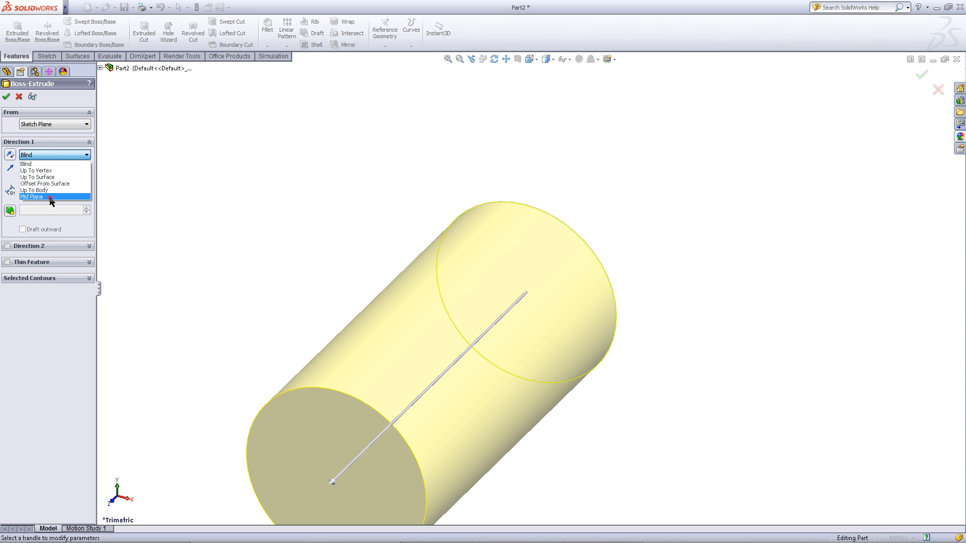
left_click(31, 197)
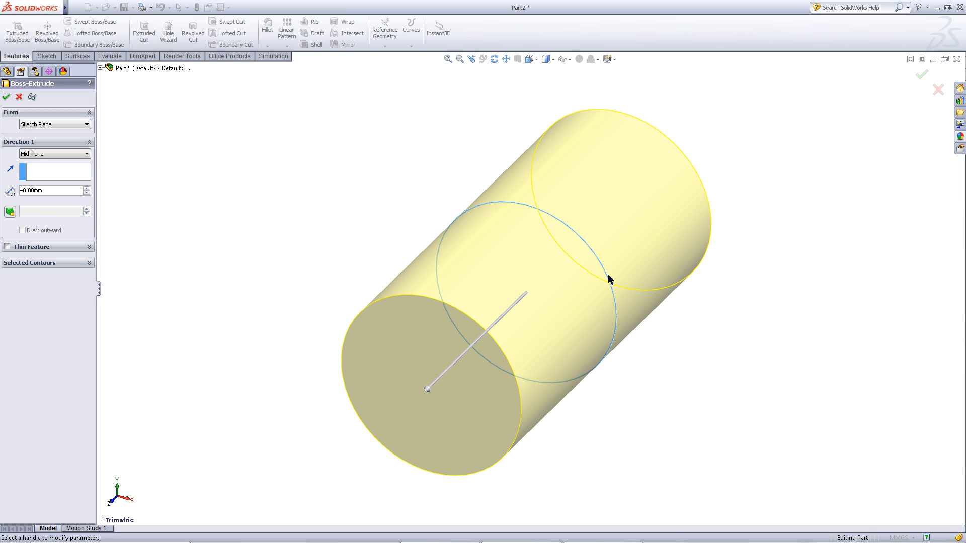
mouse_move(605, 275)
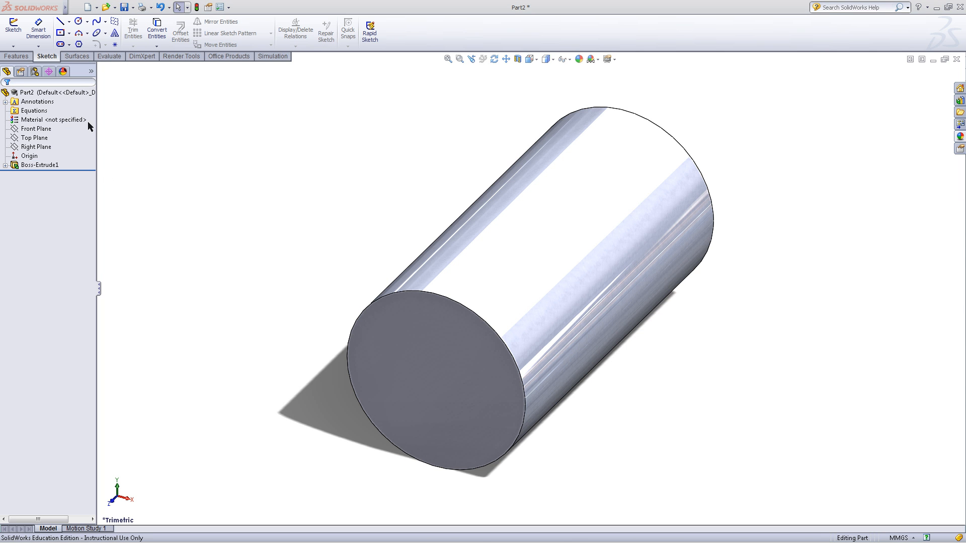
right_click(51, 120)
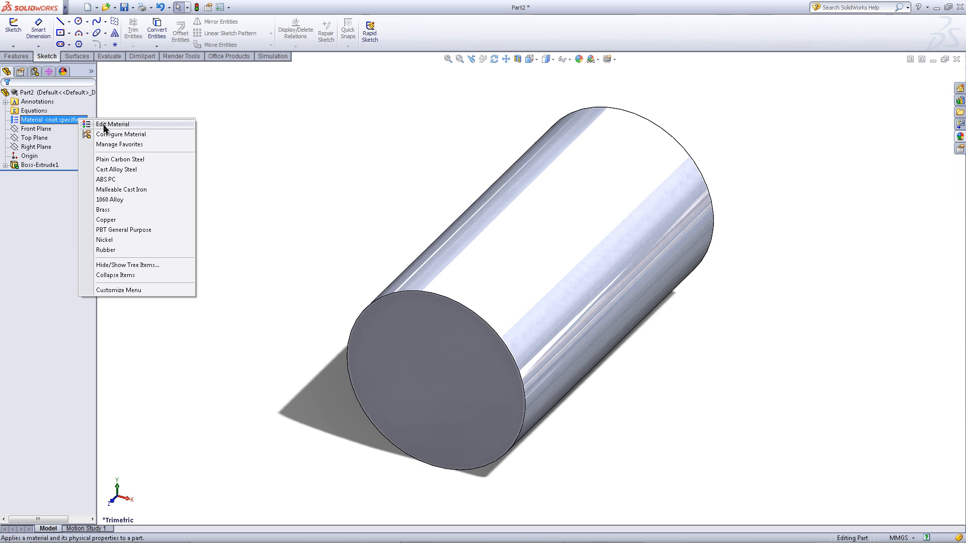
left_click(111, 124)
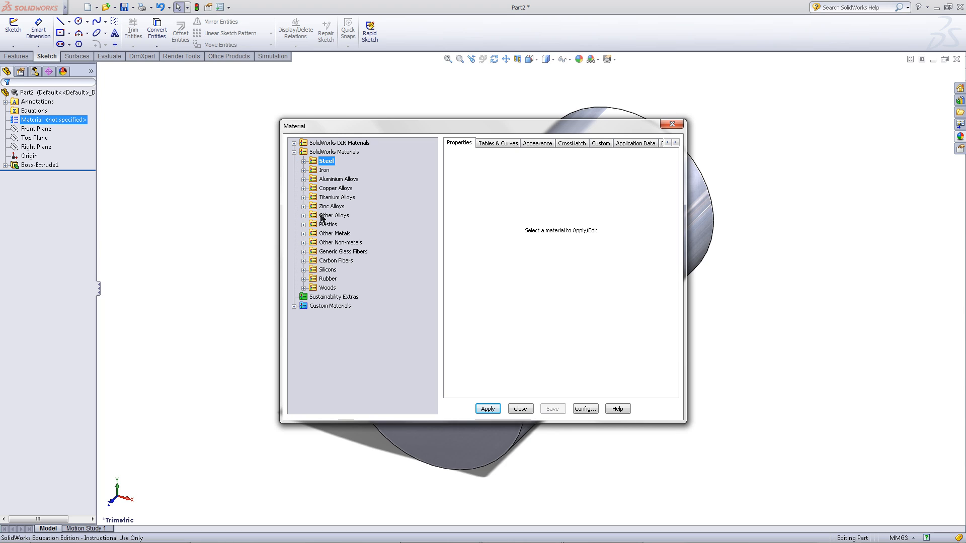
left_click(304, 288)
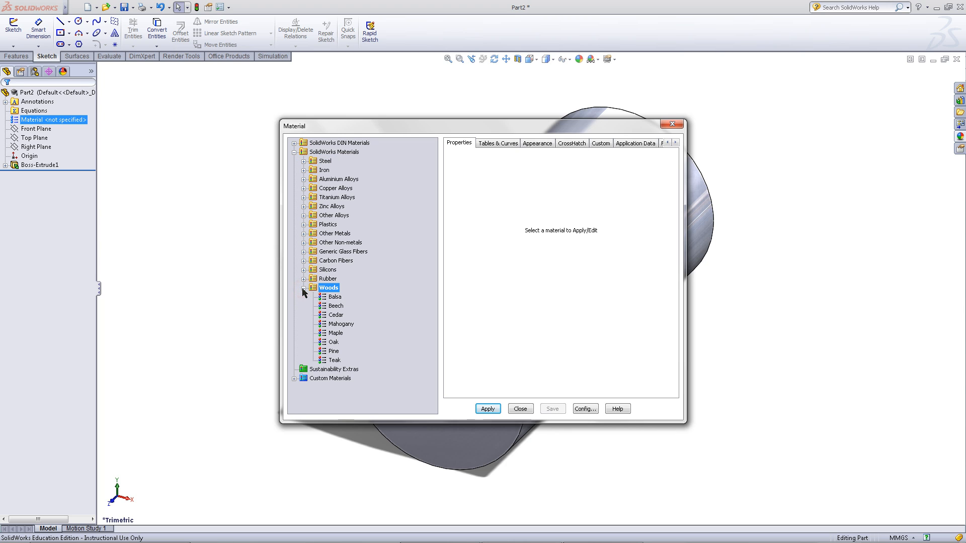
mouse_move(331, 342)
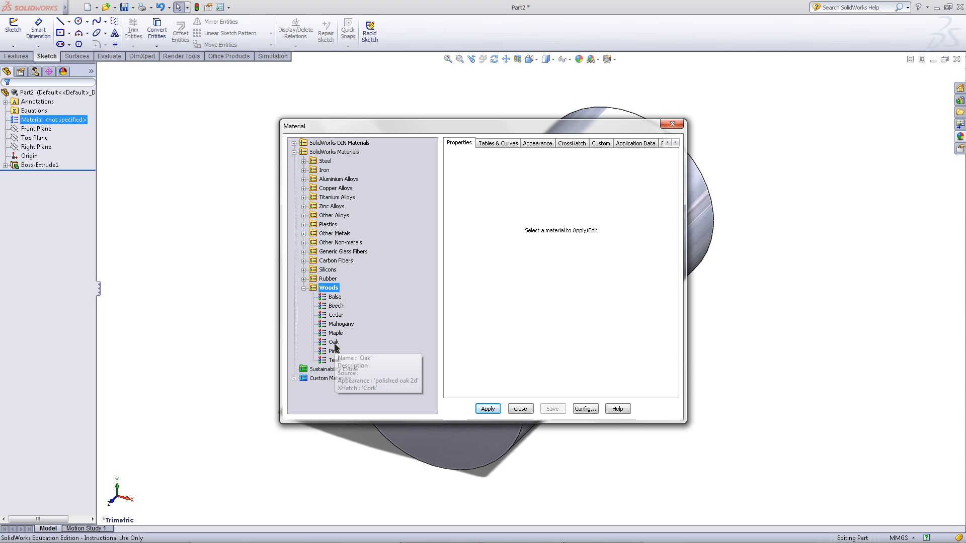
left_click(334, 342)
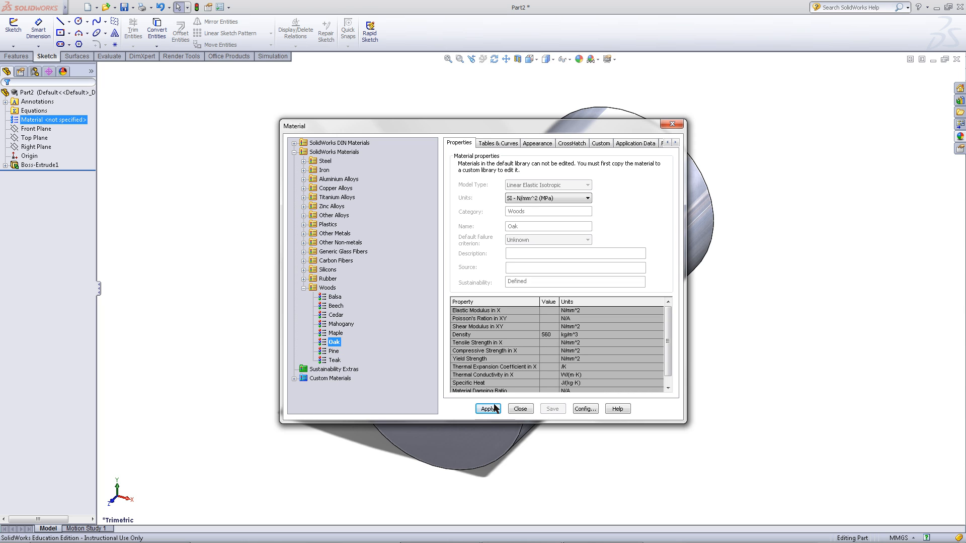
left_click(487, 409)
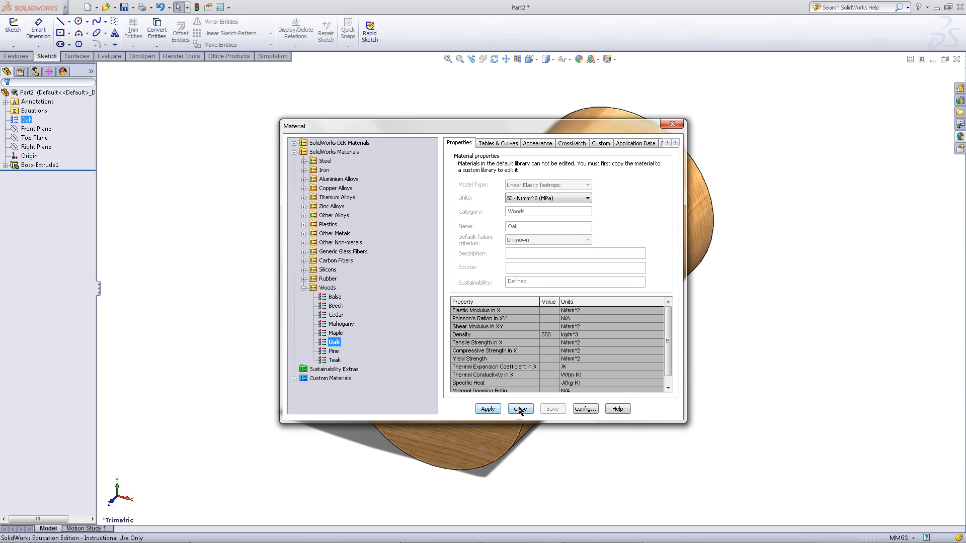
left_click(519, 409)
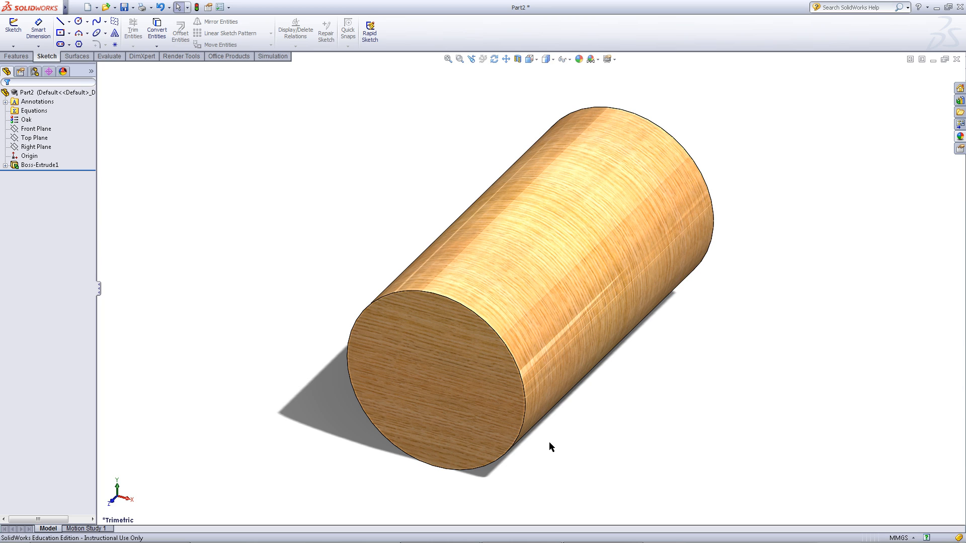
Sketch a centre rectangle on the end face with its top side tangent to the circular edge.
right_click(431, 394)
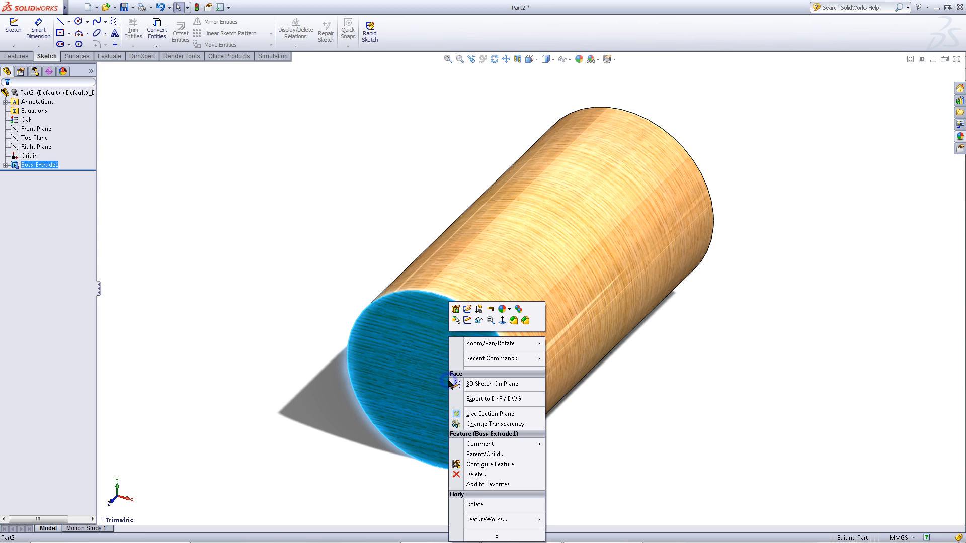
mouse_move(471, 321)
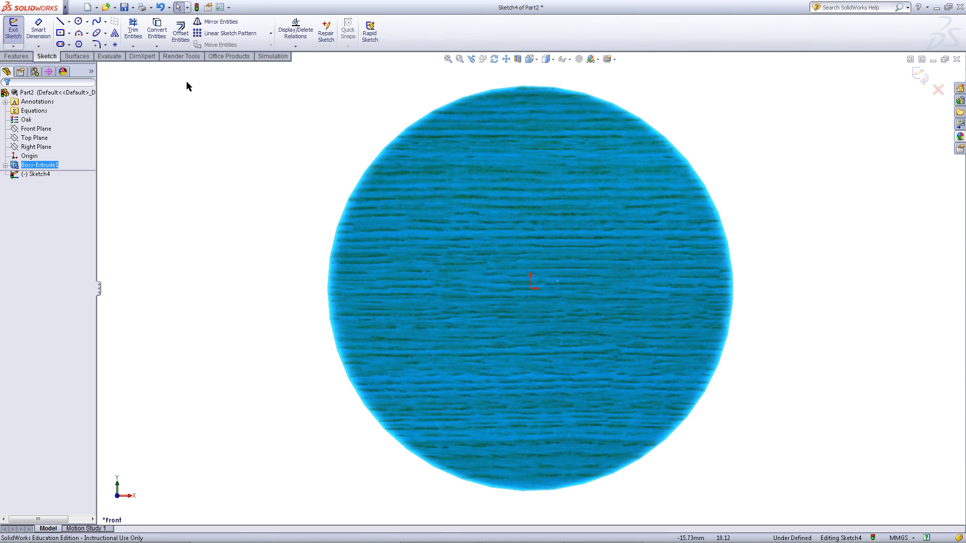
mouse_move(69, 36)
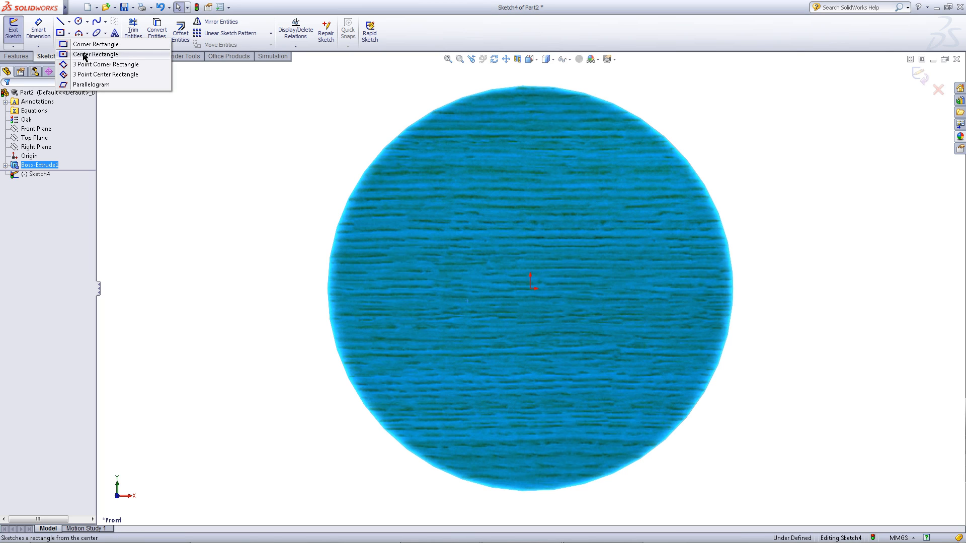
left_click(96, 55)
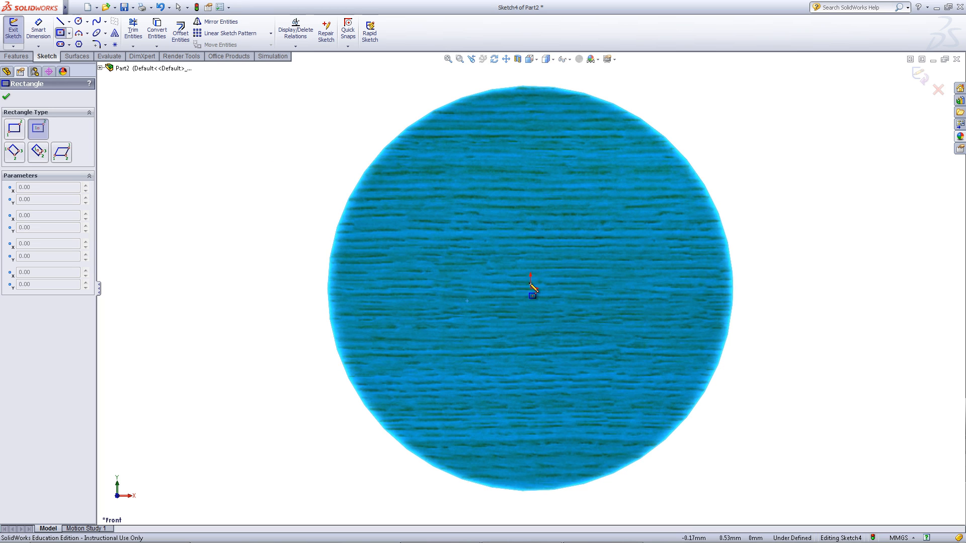
left_click_drag(532, 288, 401, 145)
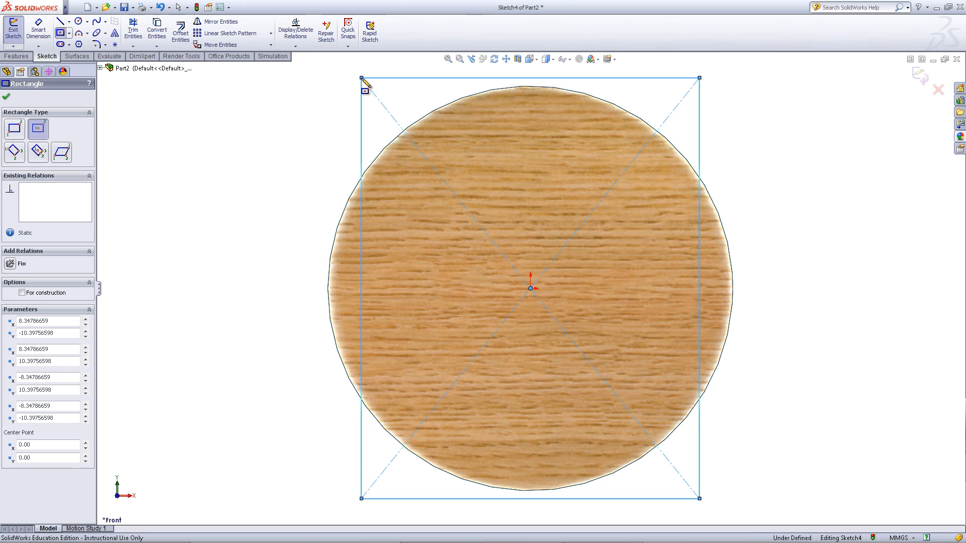
mouse_move(8, 99)
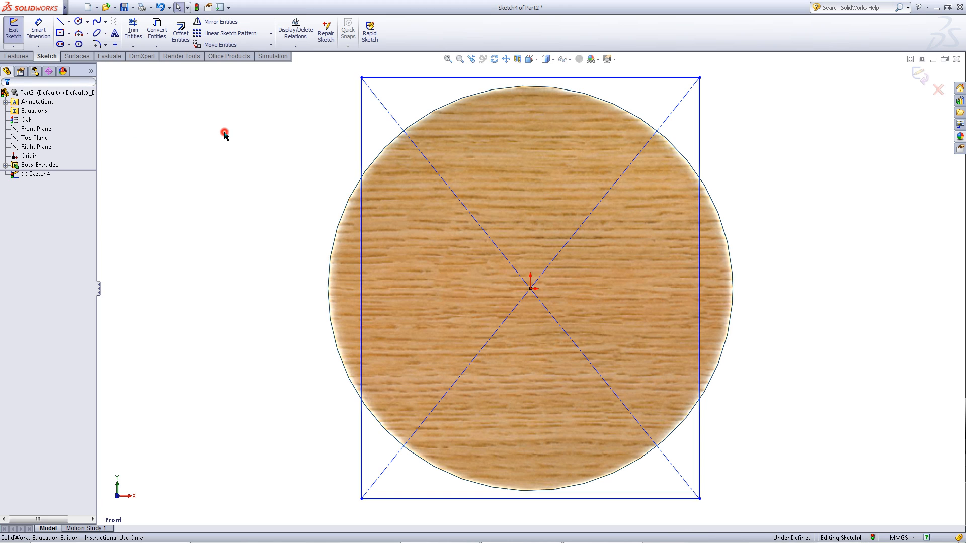
mouse_move(433, 95)
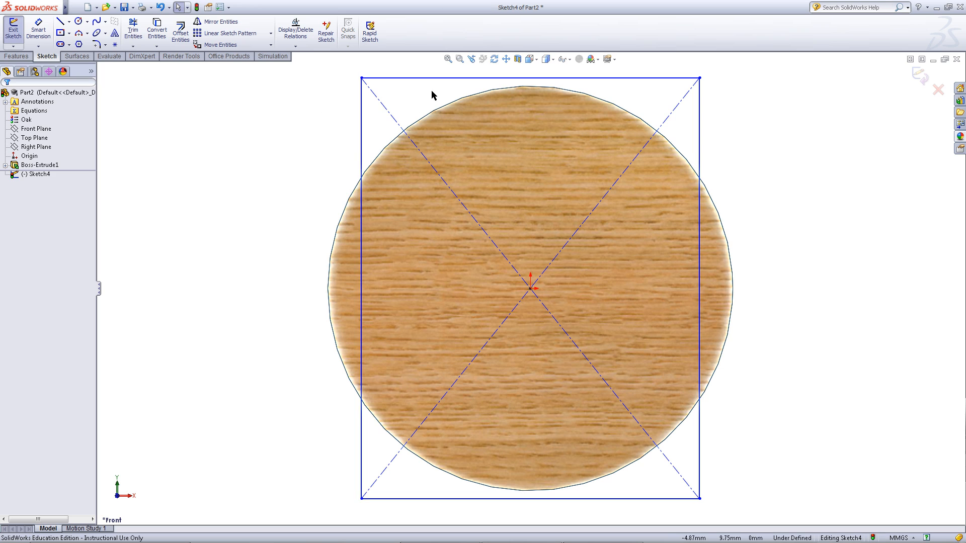
left_click(531, 81)
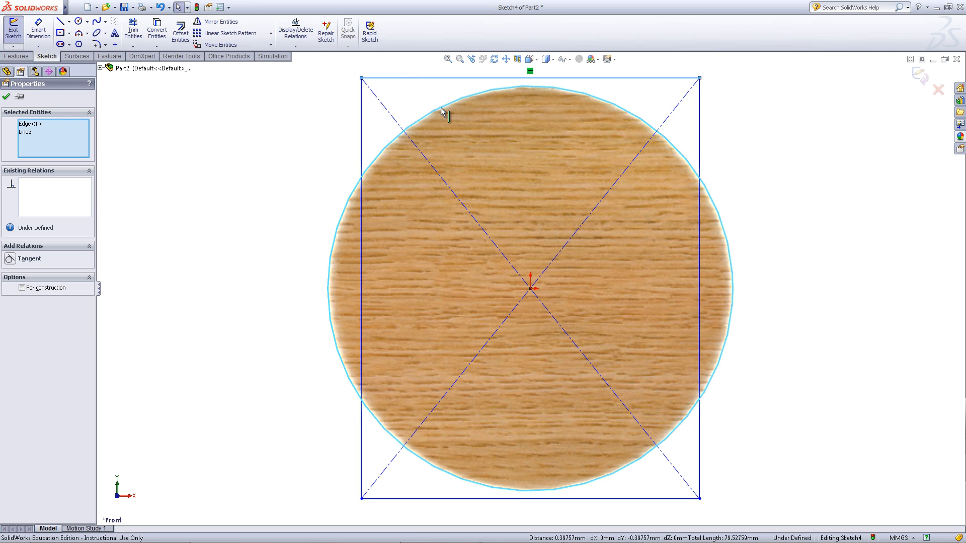
left_click(10, 259)
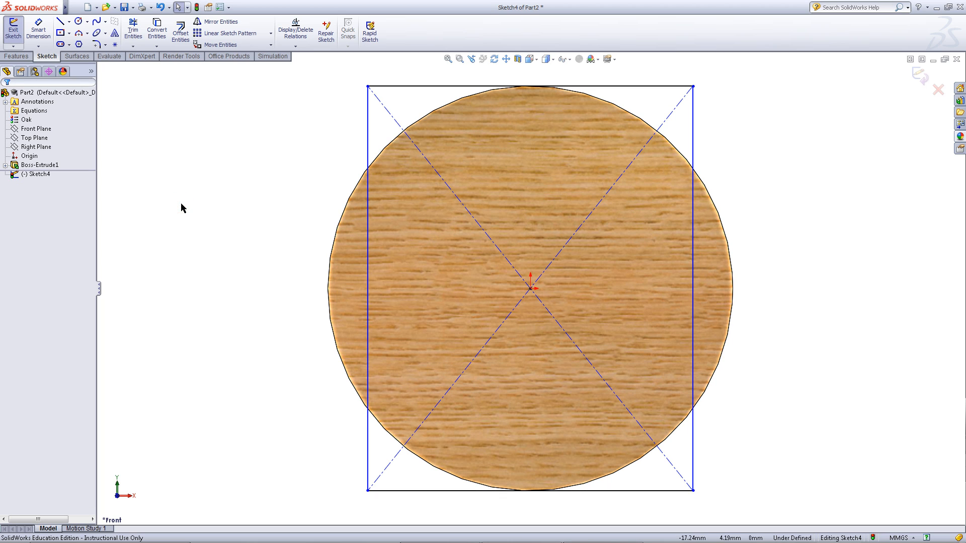
Finish the rectangle sketch and begin an Extruded Boss/Base from it.
left_click(38, 32)
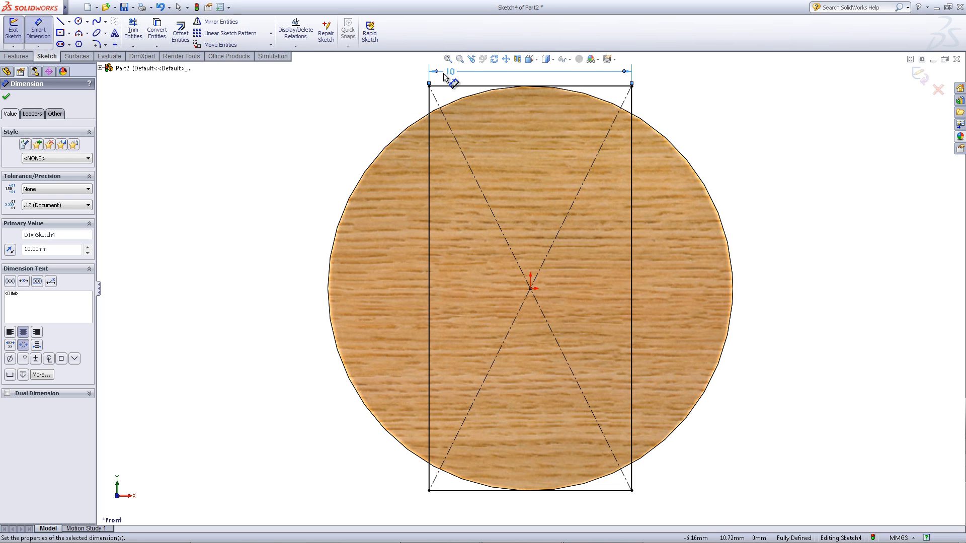
mouse_move(705, 90)
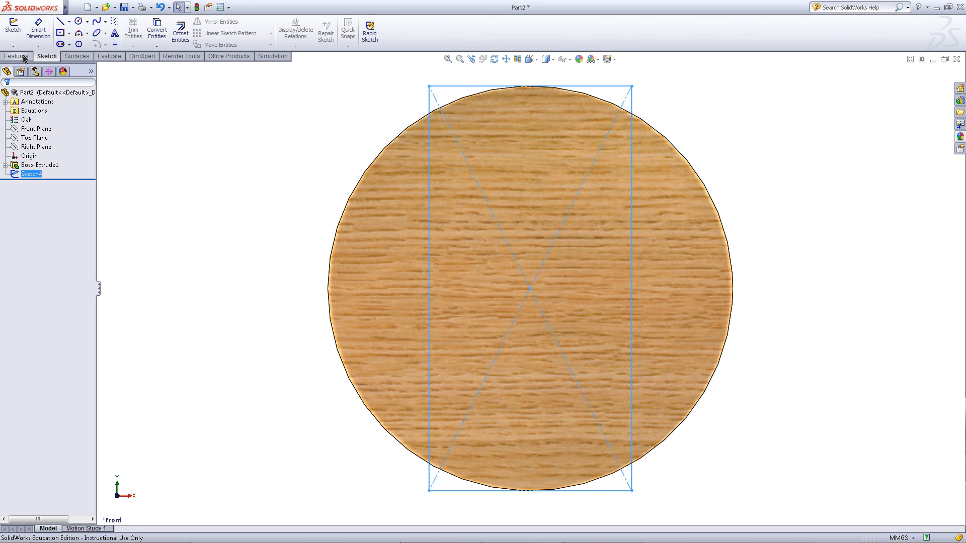
left_click(16, 56)
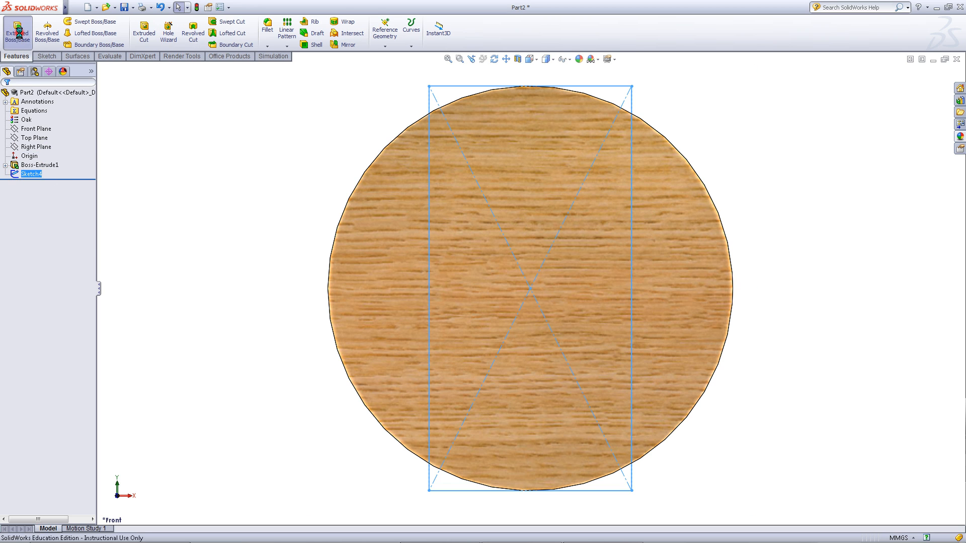
left_click(17, 29)
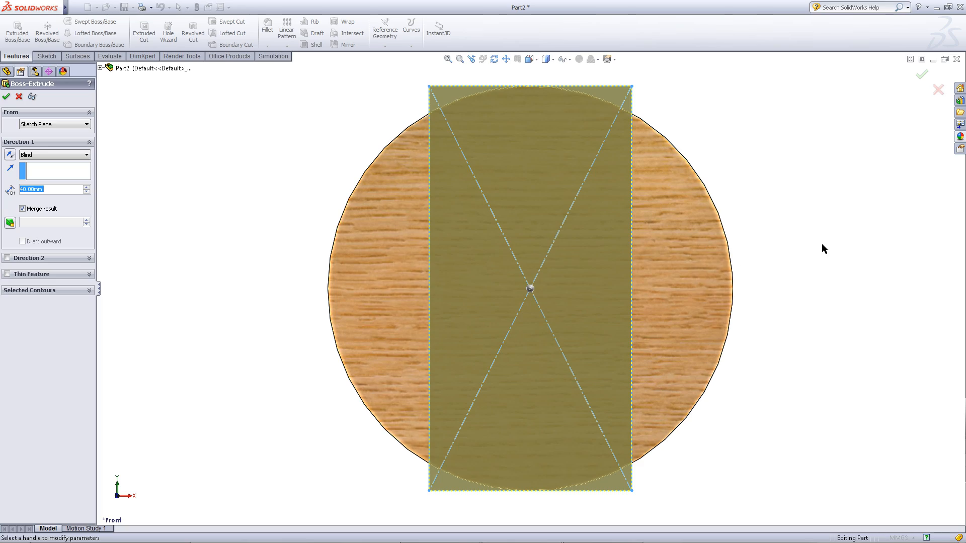
Extrude the rectangle Up To Surface, ending at the log's far end face.
left_click_drag(531, 289, 721, 244)
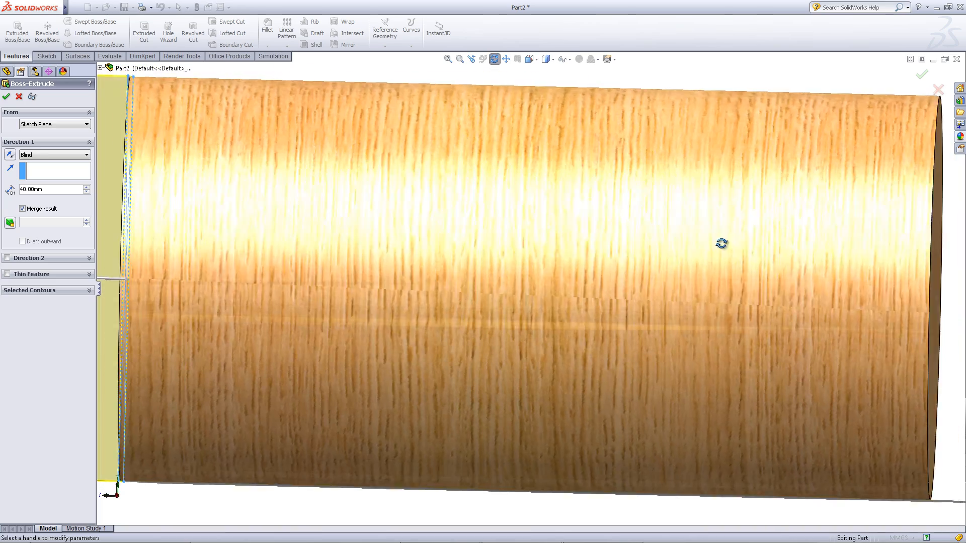
left_click_drag(721, 243, 699, 305)
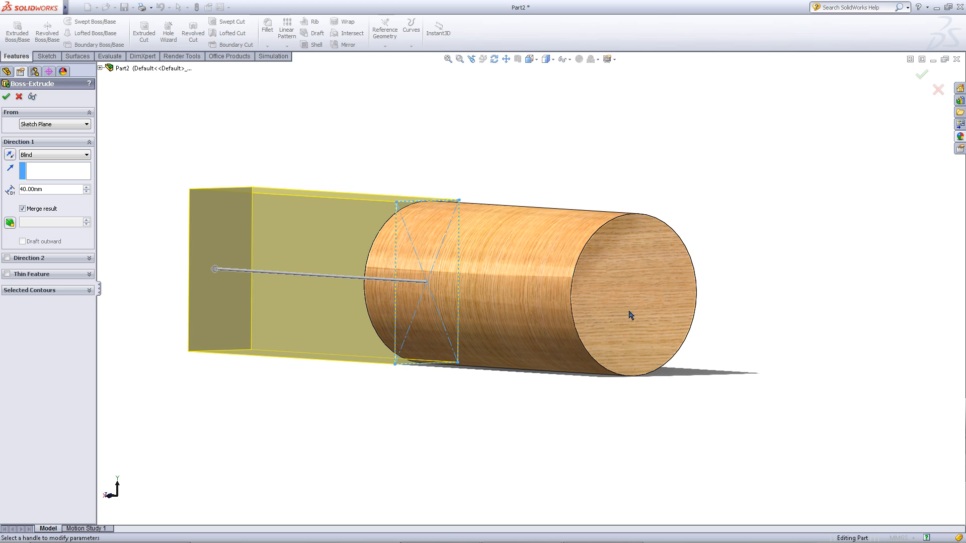
left_click(639, 296)
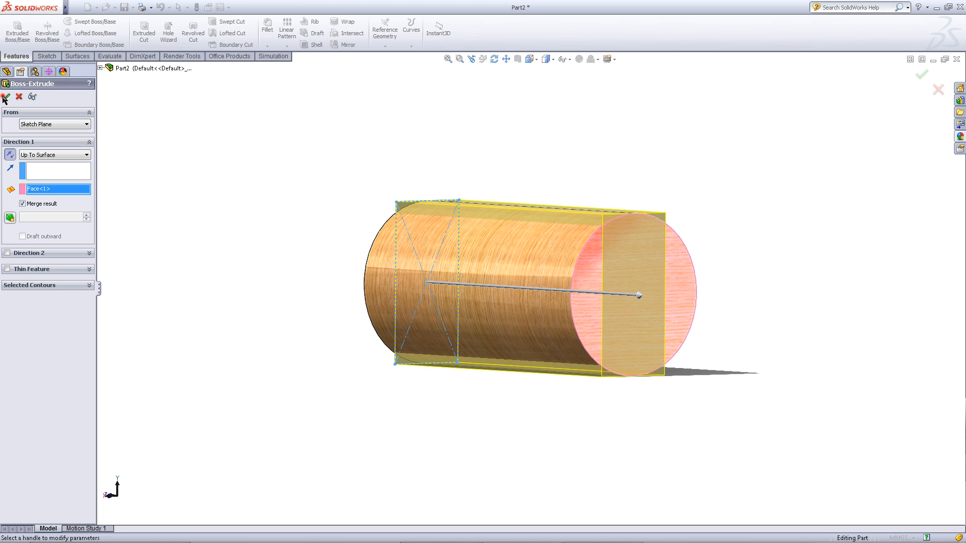
left_click(6, 97)
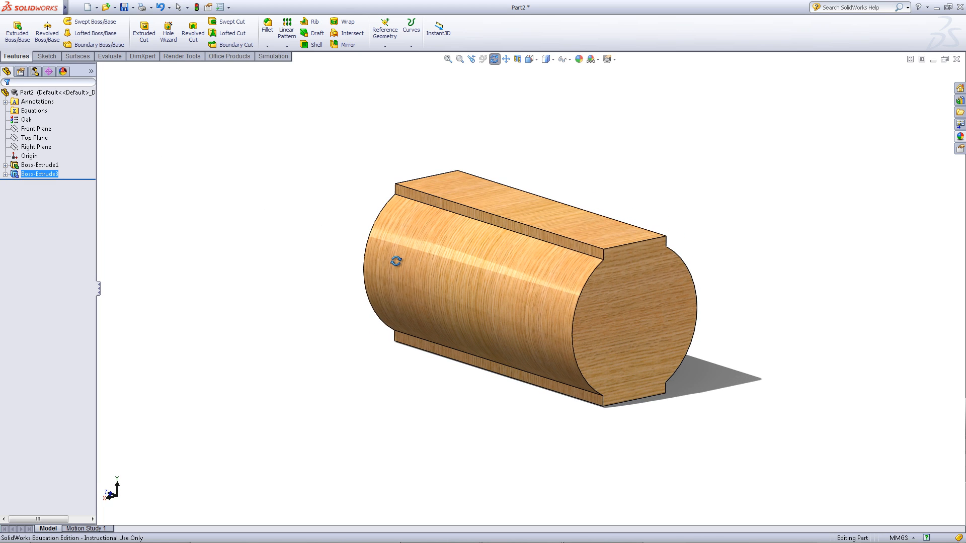
mouse_move(529, 59)
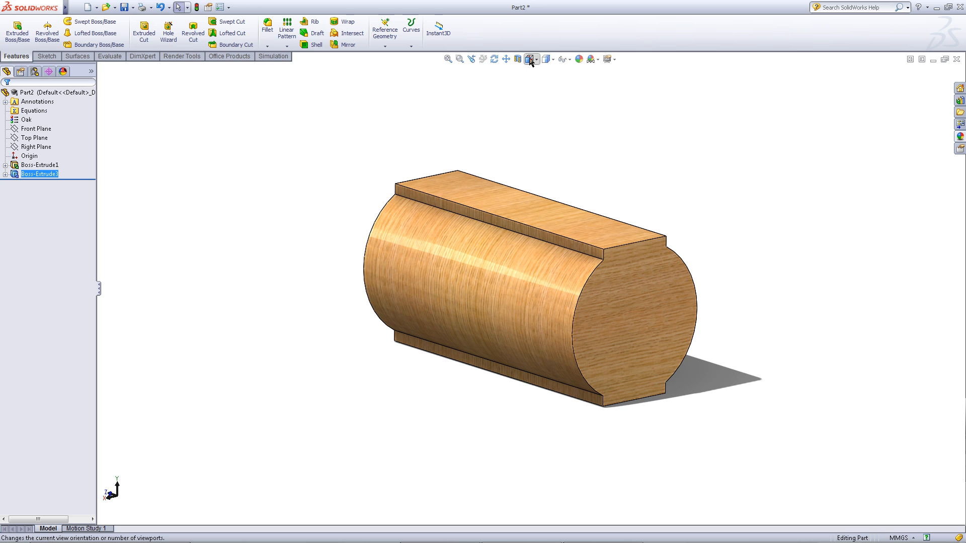
From the top view, sketch a centre rectangle across the log's flat top face.
left_click(529, 59)
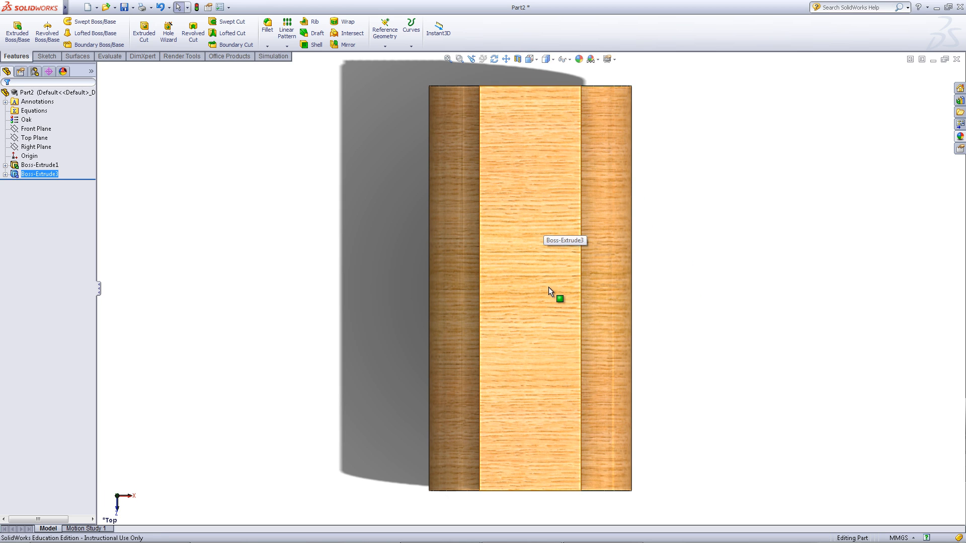
left_click(559, 299)
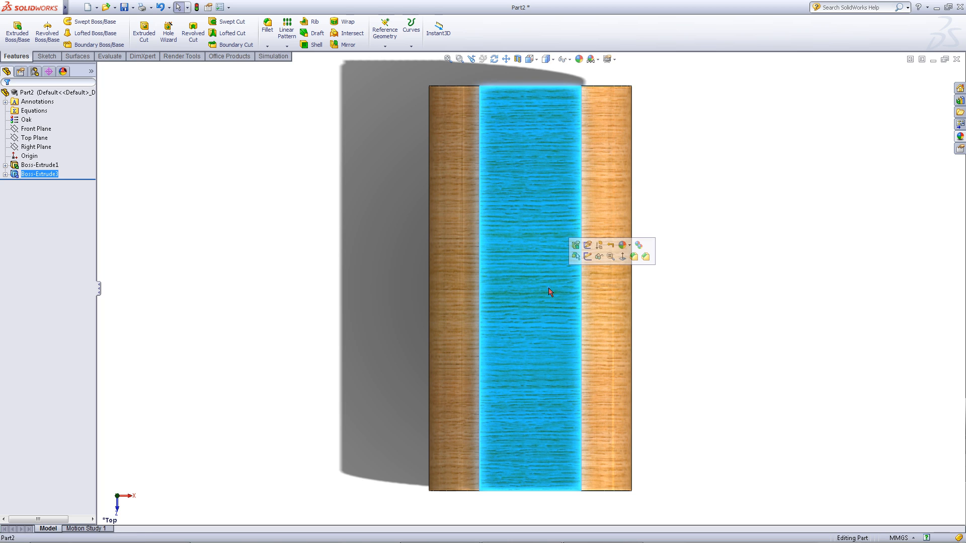
mouse_move(589, 257)
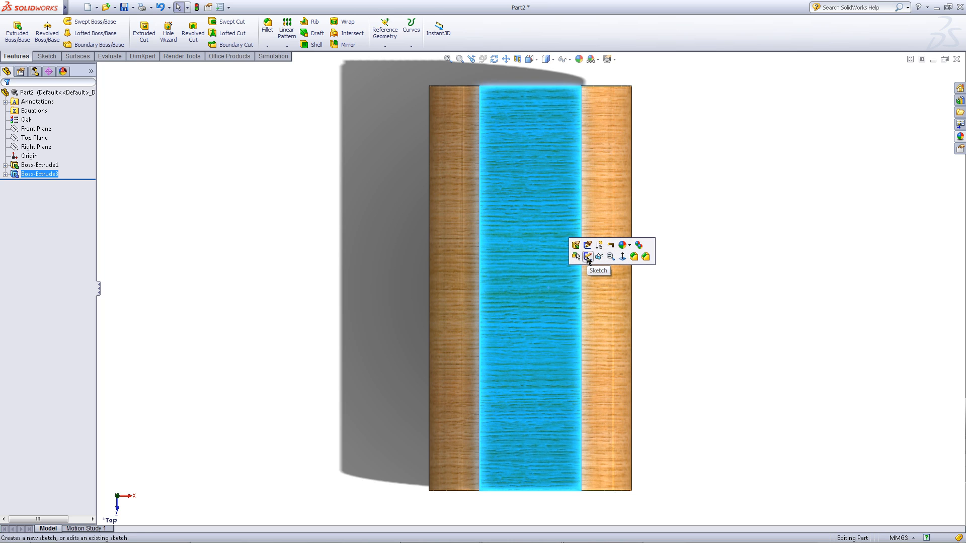
left_click(586, 256)
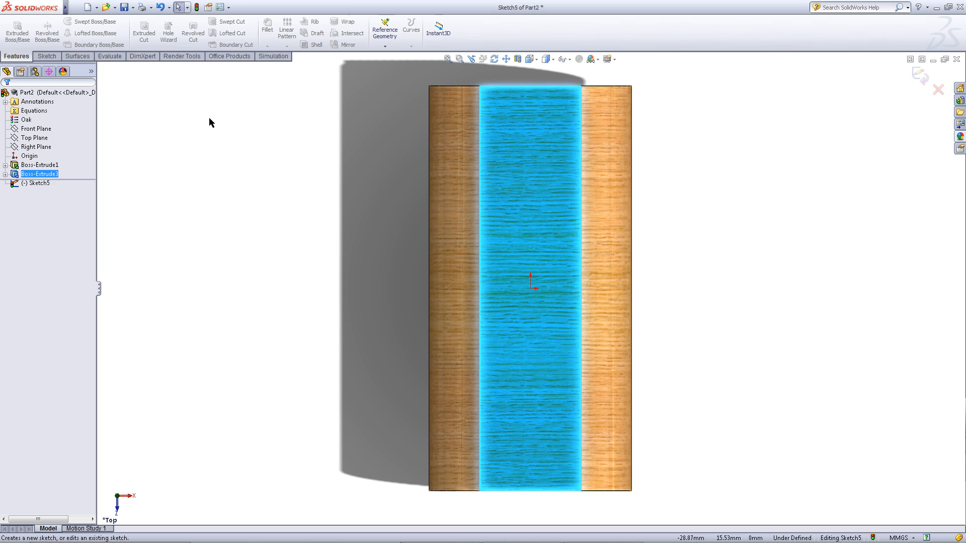
left_click(46, 56)
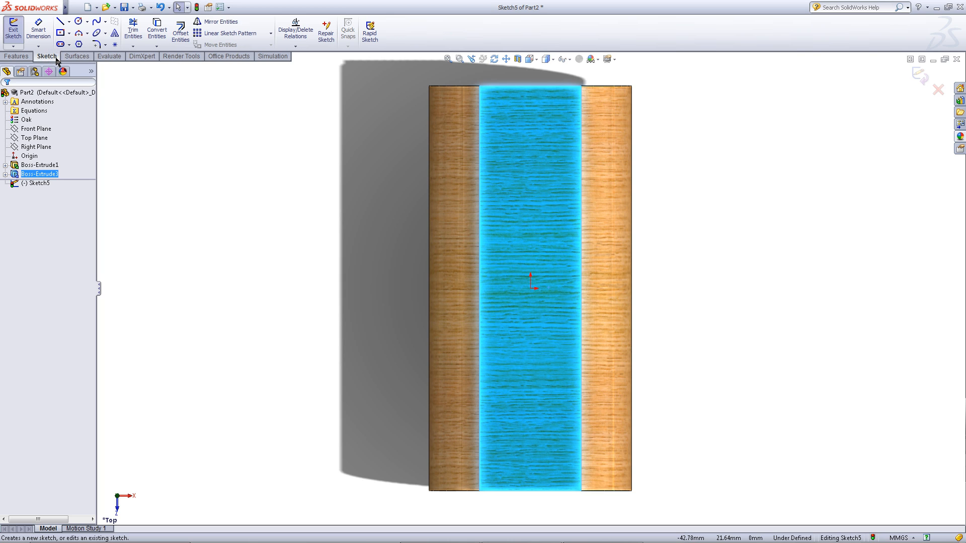
left_click(60, 32)
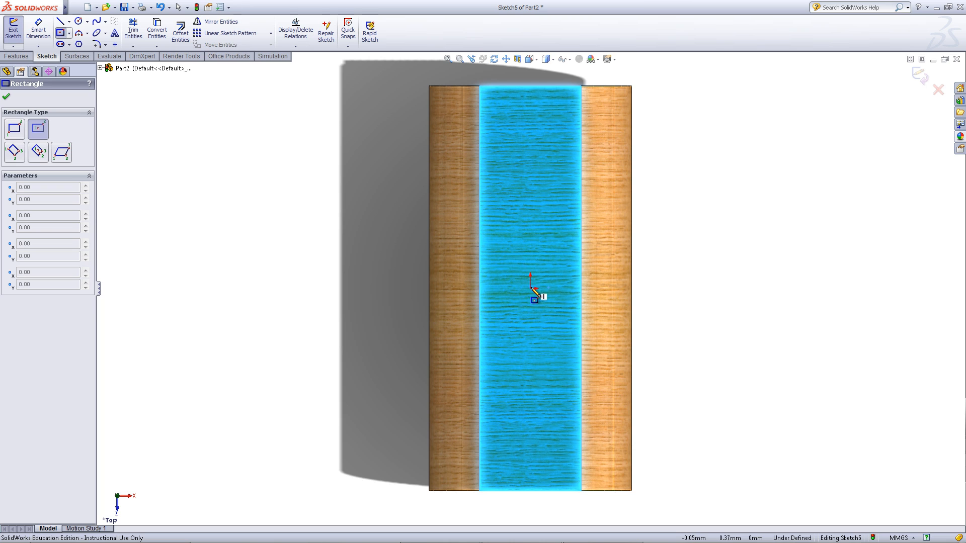
left_click_drag(535, 288, 413, 161)
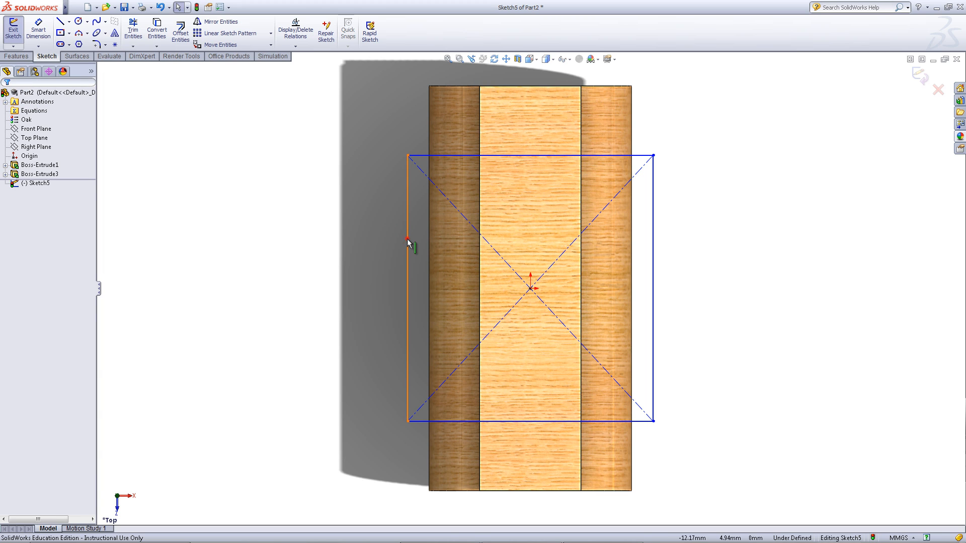
Make the rectangle's side collinear with the log outline and dimension its height to 20 mm.
left_click(407, 246)
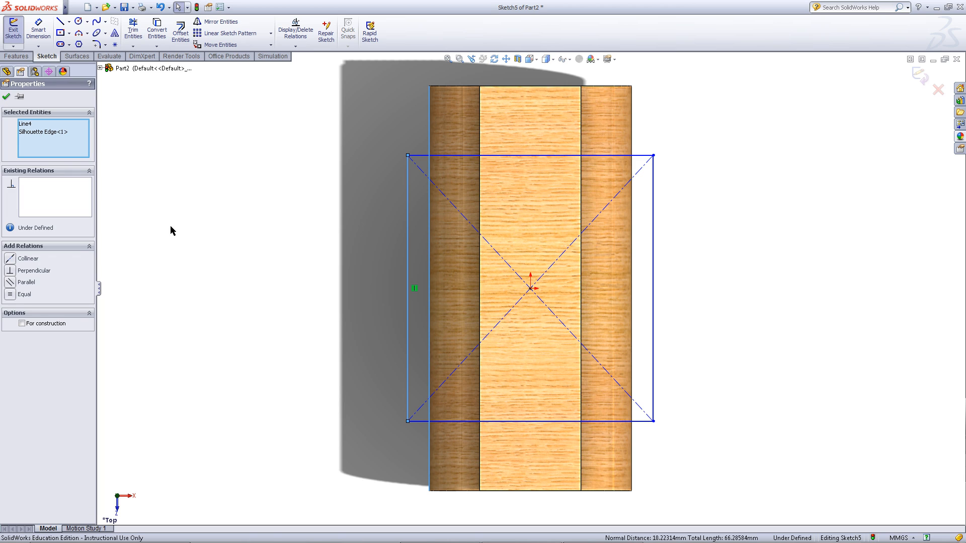
left_click(10, 258)
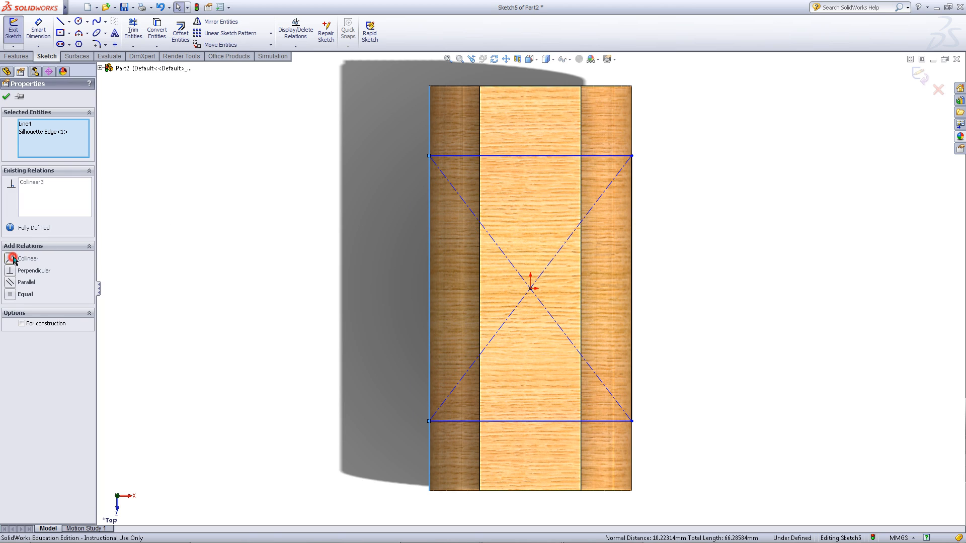
left_click(251, 233)
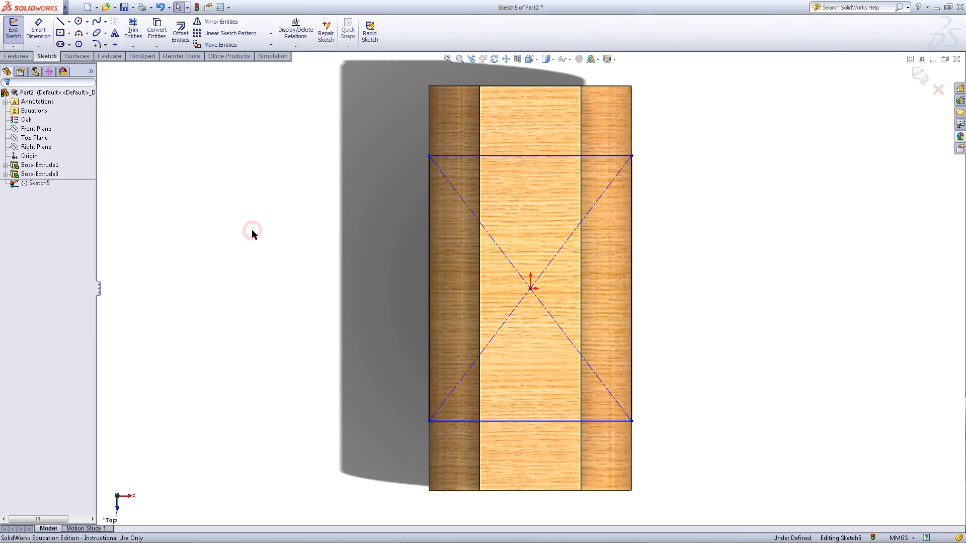
left_click(37, 31)
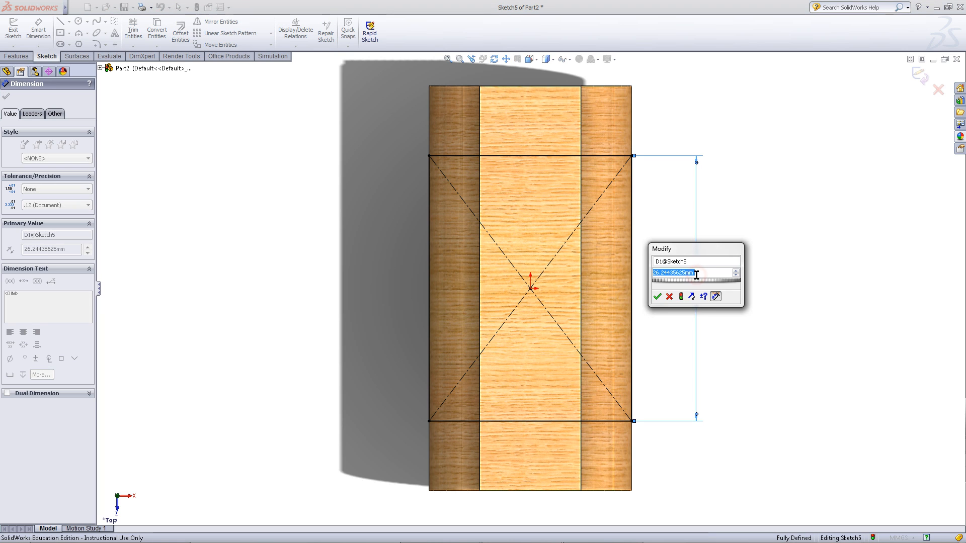
type("20")
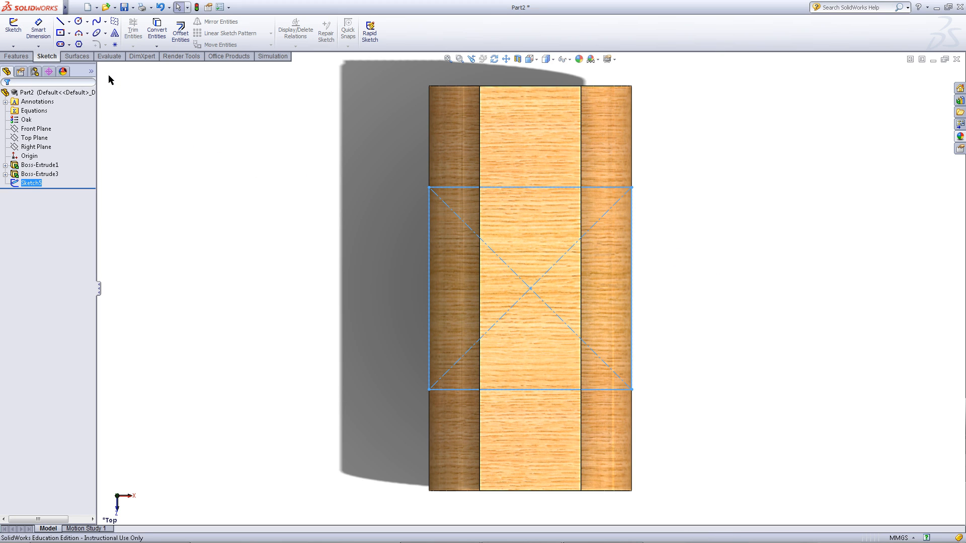
Cut the rectangle 5 mm deep into the log with Extruded Cut.
left_click(16, 56)
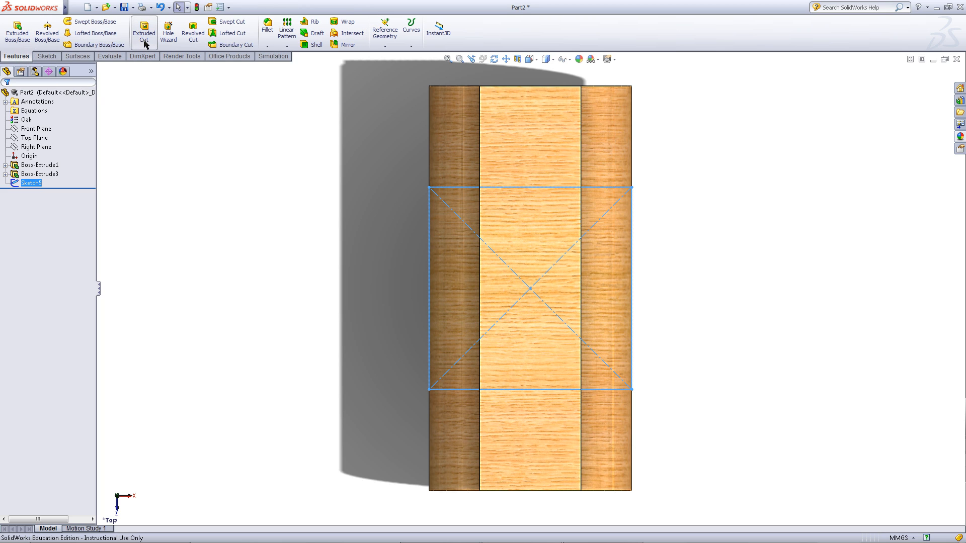
left_click(144, 29)
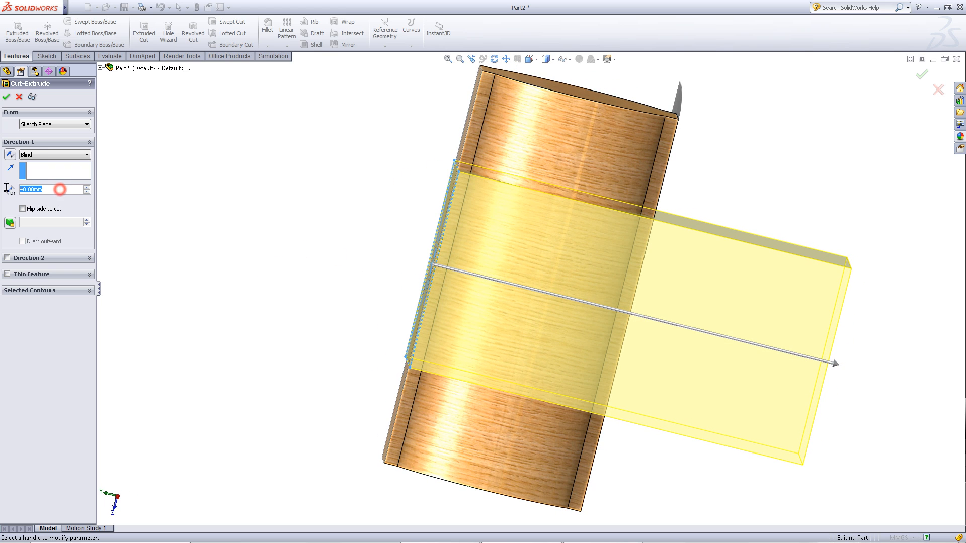
type("5")
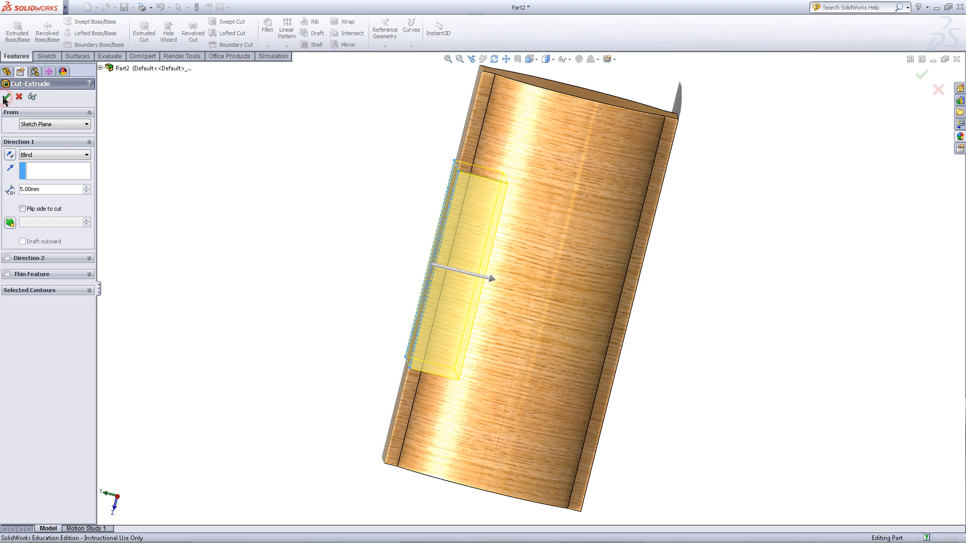
left_click(7, 98)
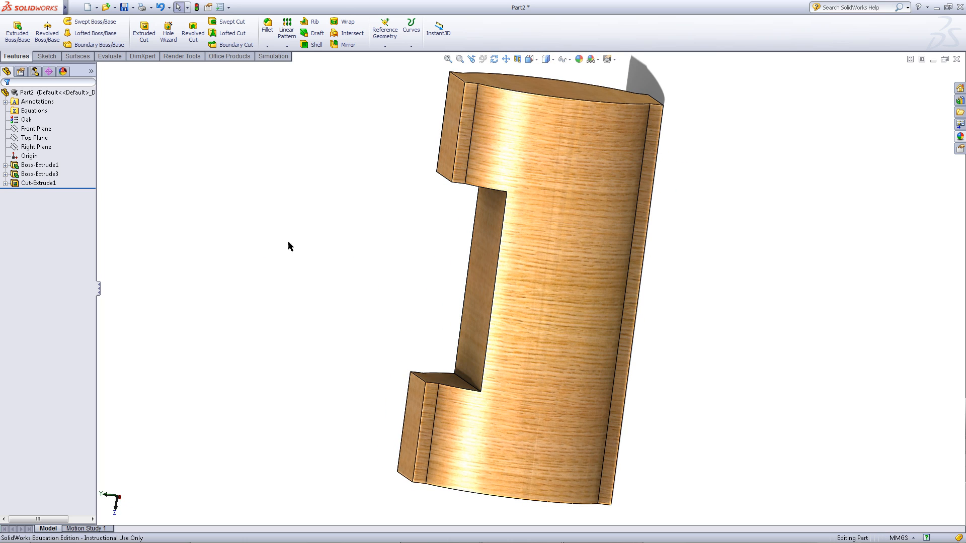
mouse_move(347, 44)
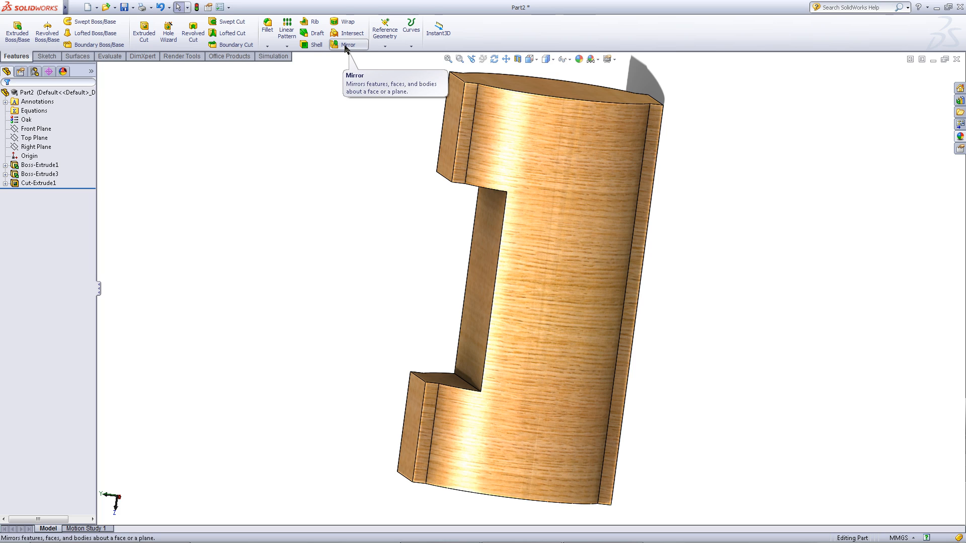
Mirror Cut-Extrude1 across a centre plane for a matching notch on the opposite side.
left_click(349, 44)
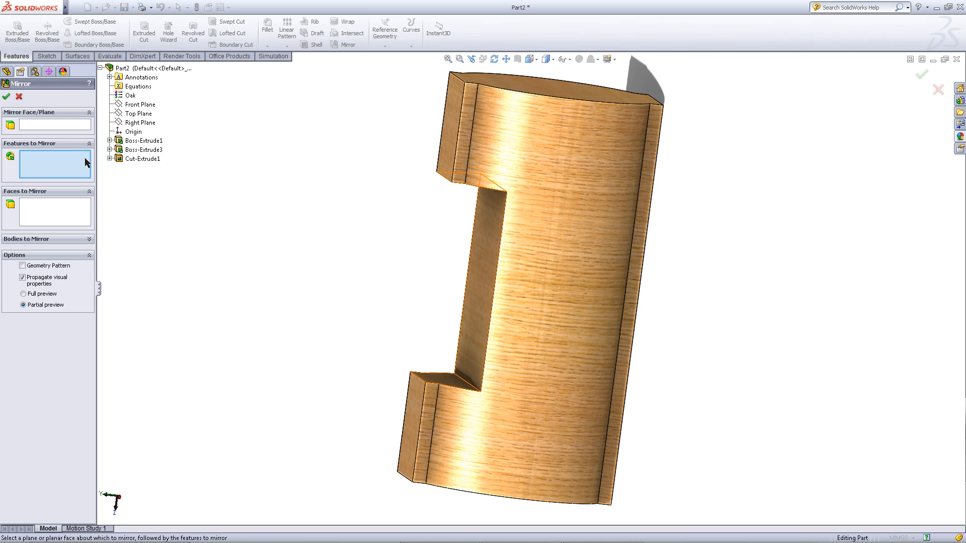
left_click(142, 158)
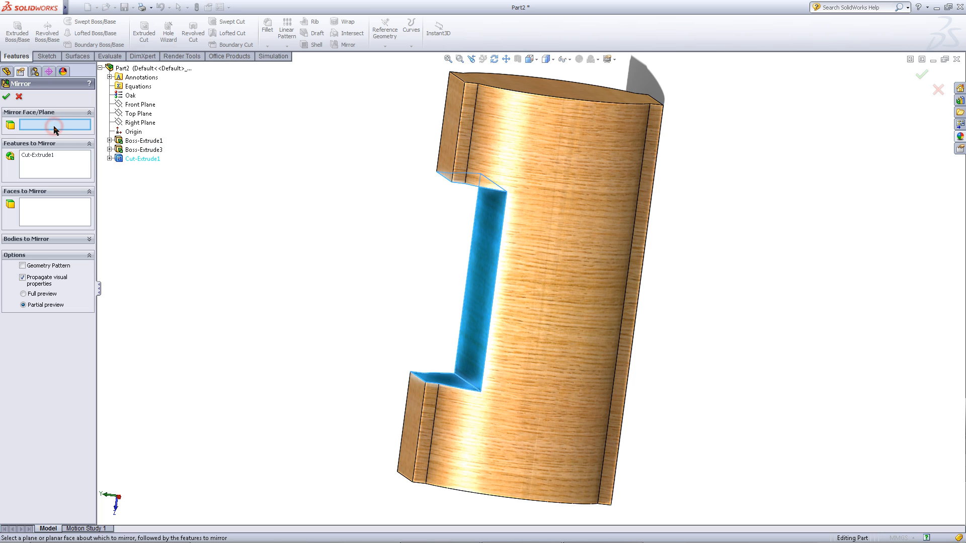
mouse_move(99, 127)
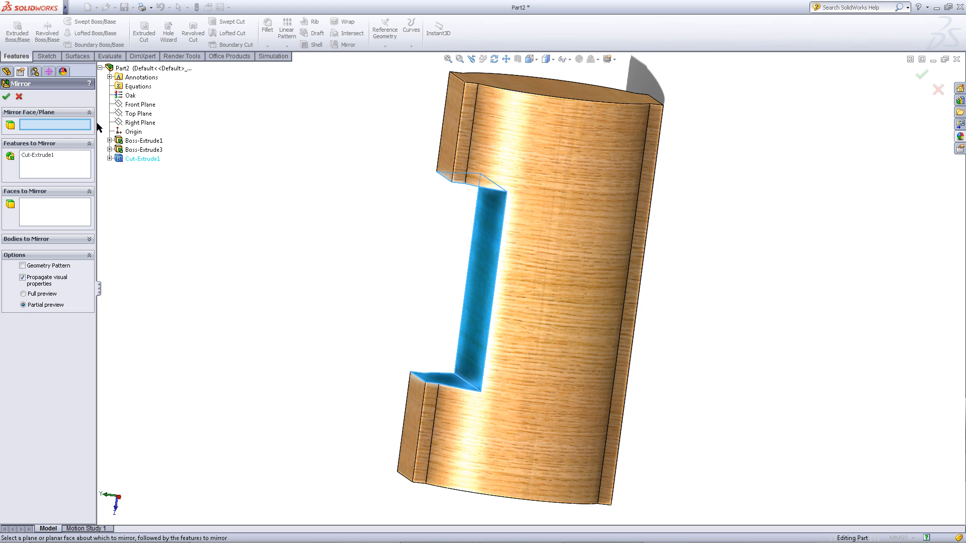
left_click(138, 113)
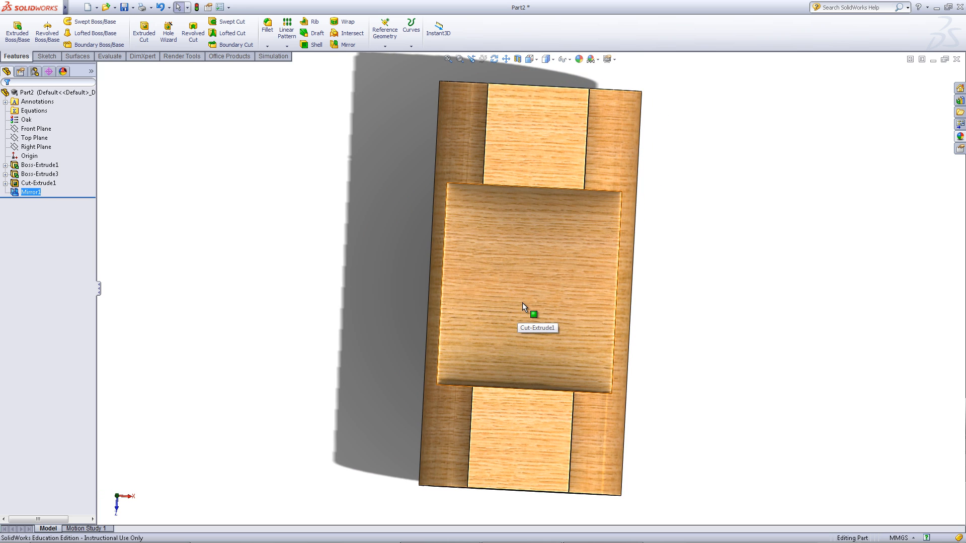
Begin a sketch on the flat top face and draw a circle at its centre.
right_click(534, 314)
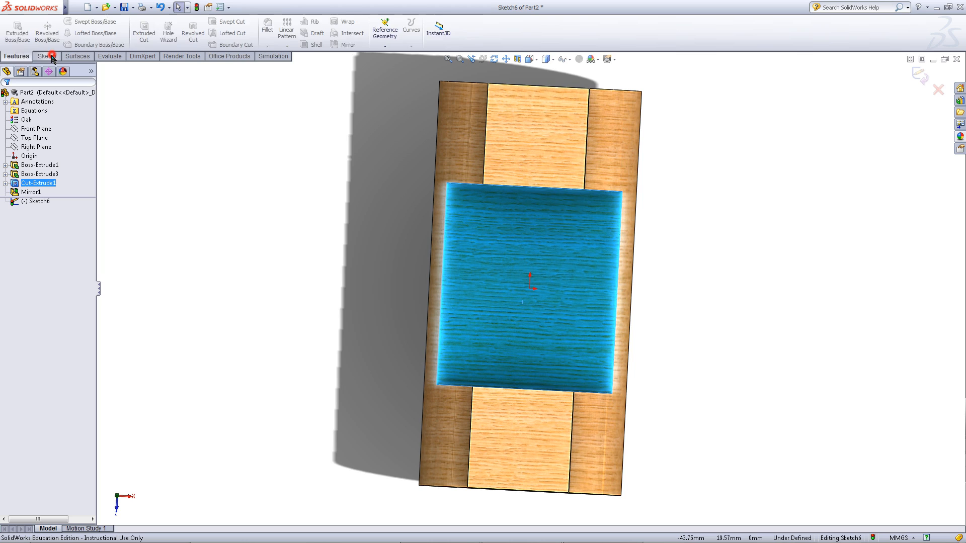
left_click(46, 57)
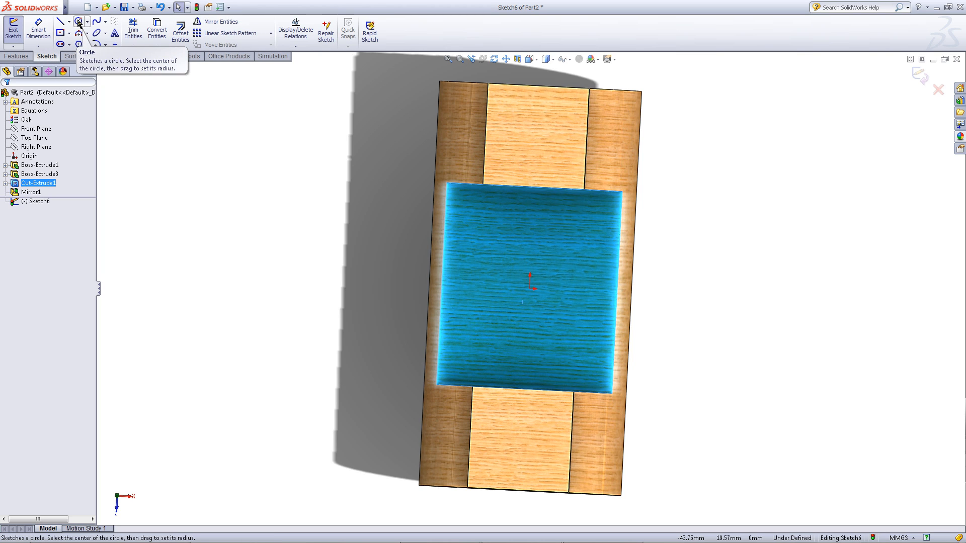
left_click(79, 23)
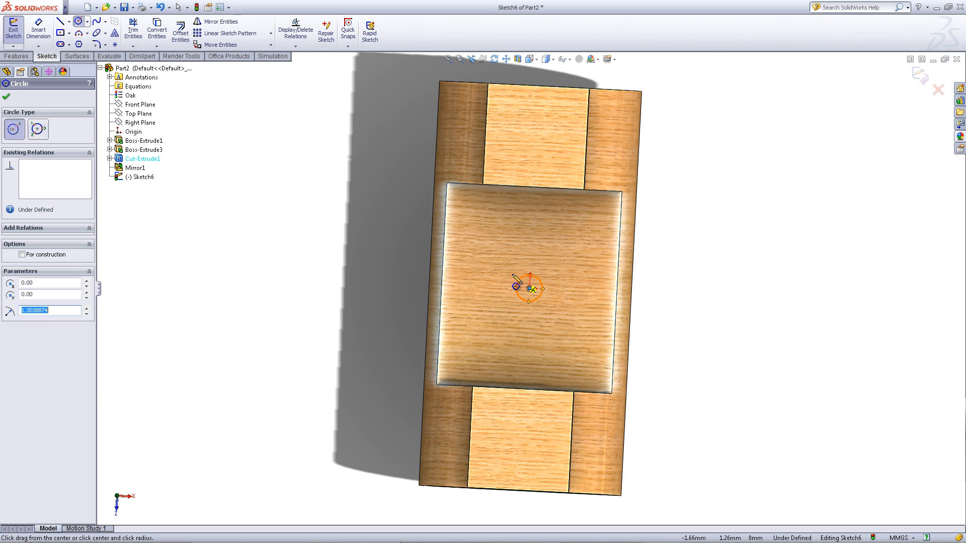
left_click(37, 29)
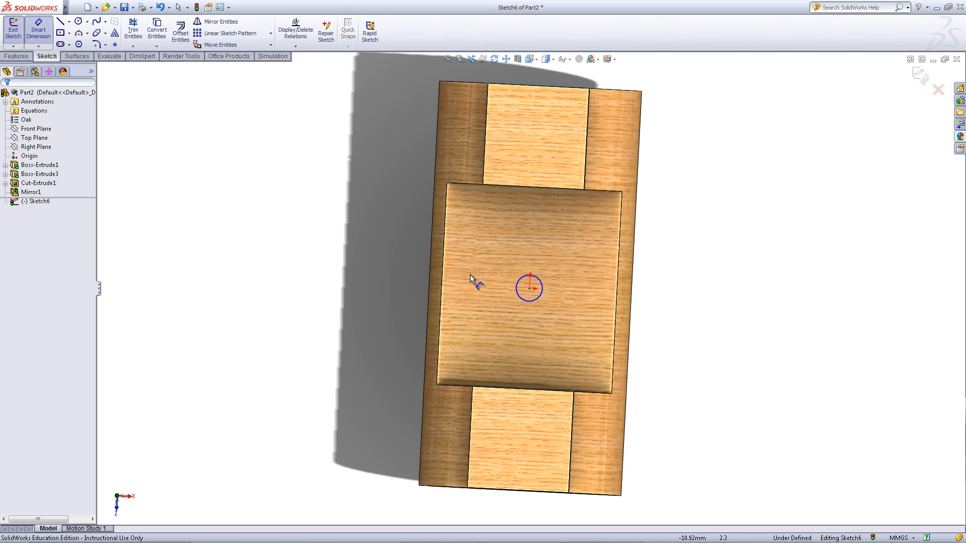
Dimension the circle to a 5 mm diameter.
left_click(529, 287)
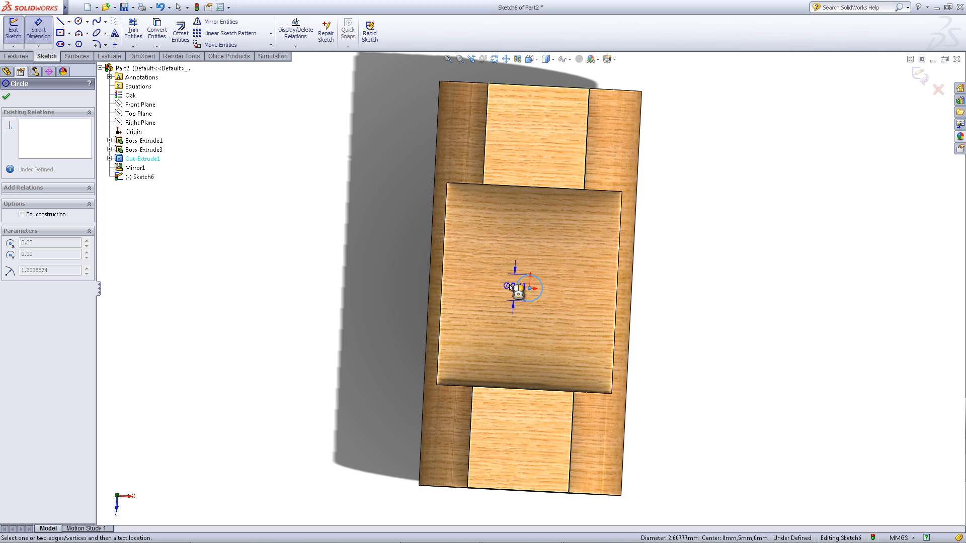
left_click(528, 288)
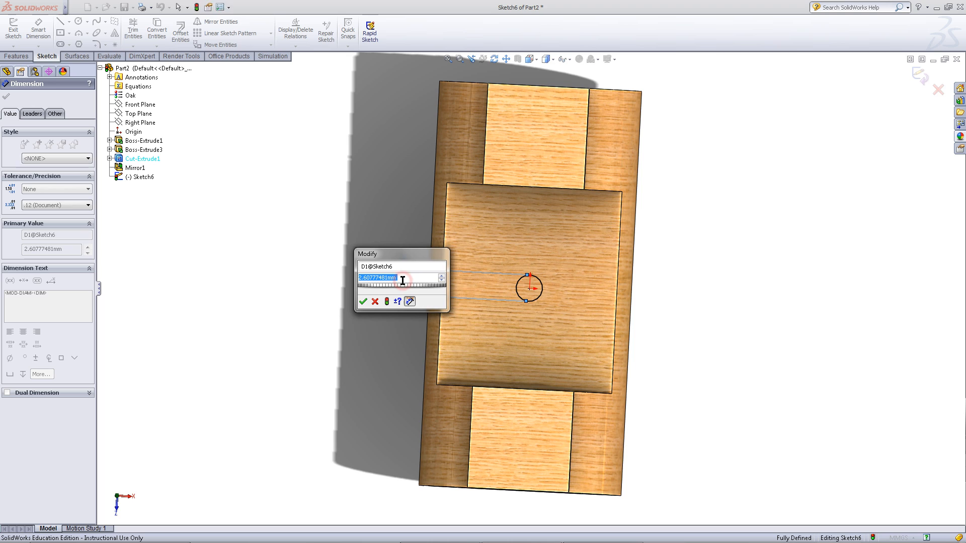
left_click(363, 301)
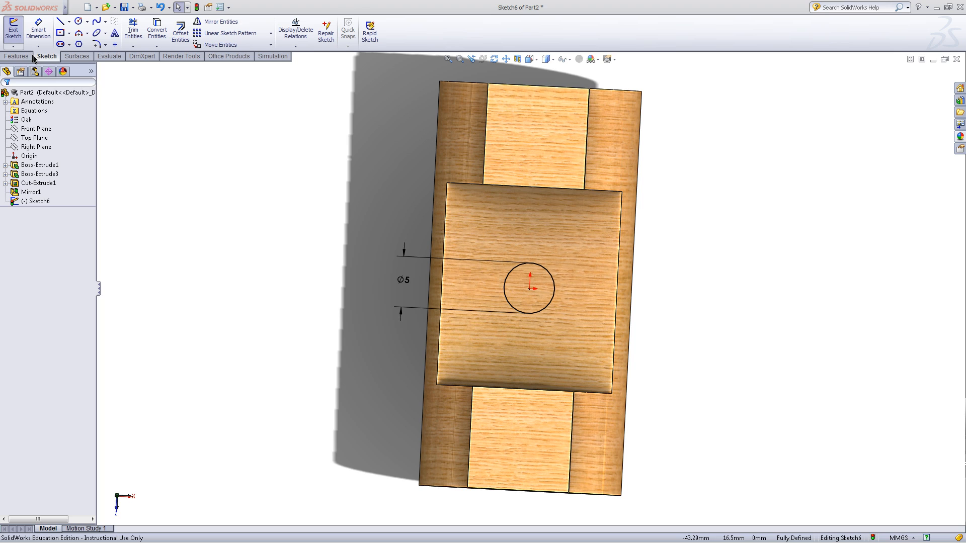
Cut the 5 mm circle Through All to make a hole through the whole log.
left_click(16, 56)
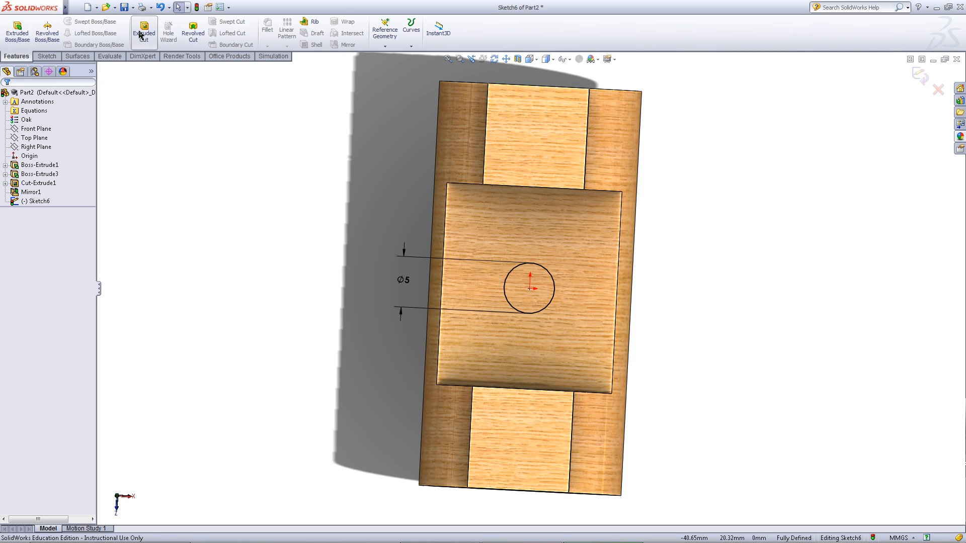
left_click(143, 31)
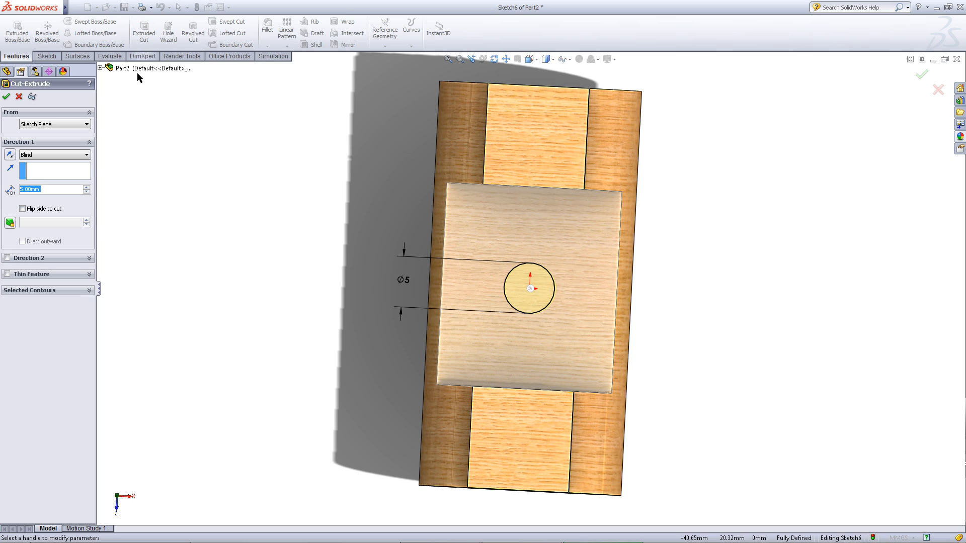
left_click(87, 155)
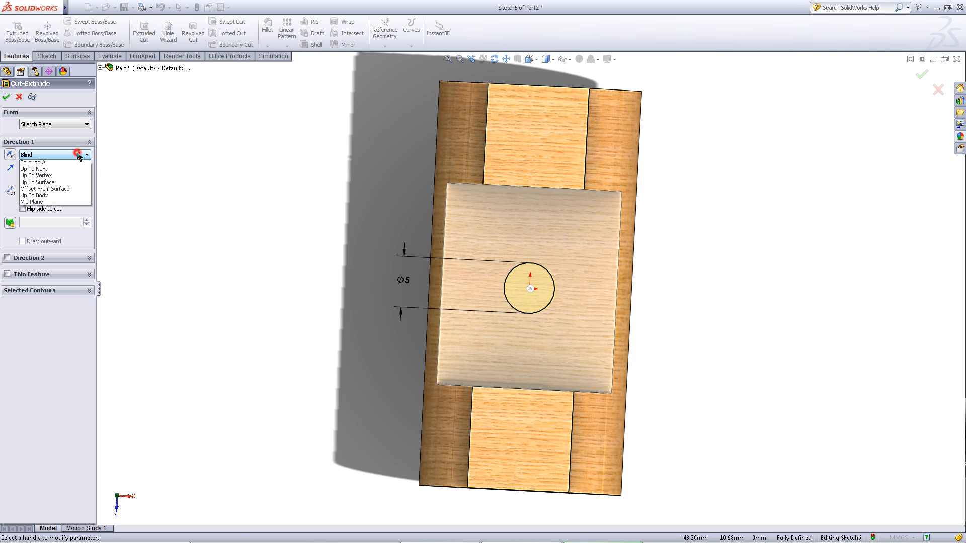
left_click(34, 163)
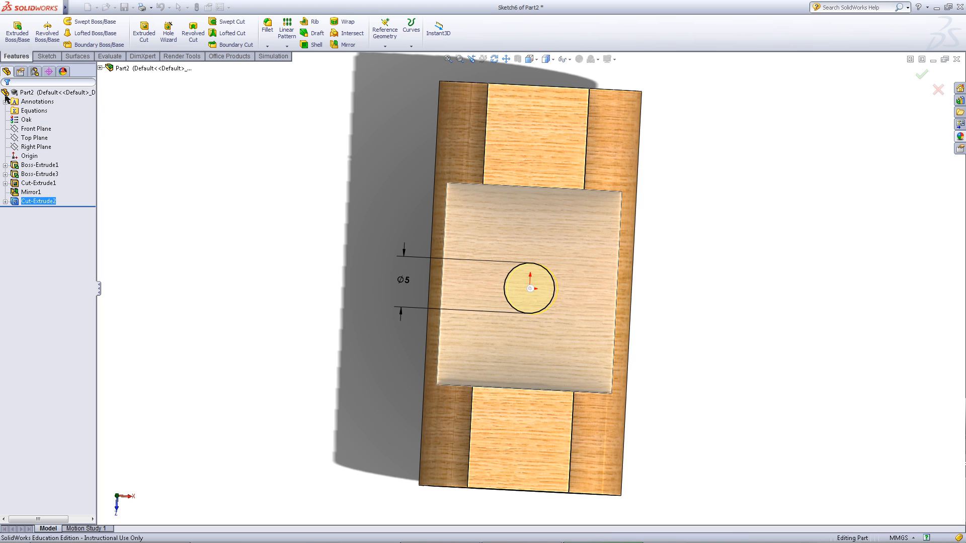
left_click(921, 76)
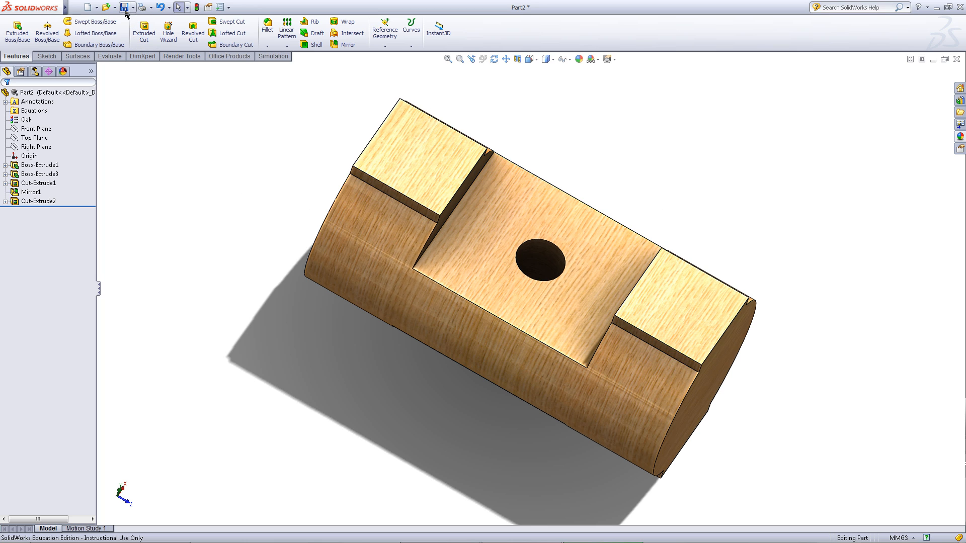
Begin saving the finished log as a Part (*.sldprt) file in the Cabin folder.
left_click(127, 7)
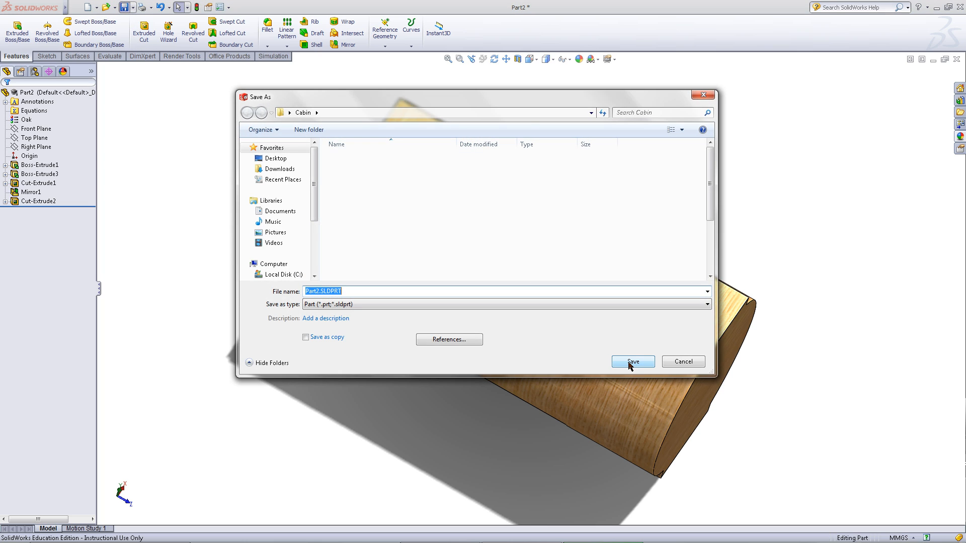